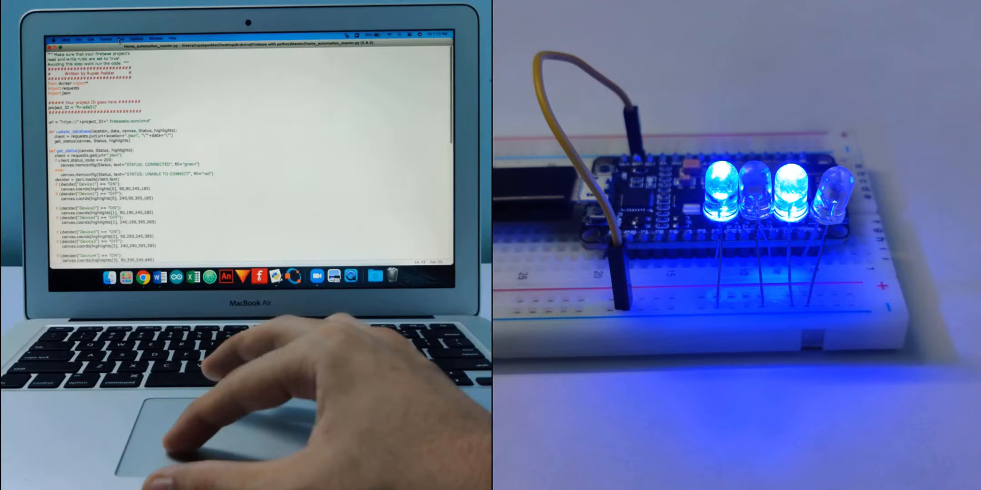
Run the controller script from IDLE and turn Device 2 off in the Tkinter window
{"action": "left_click", "coordinate": [123, 37]}
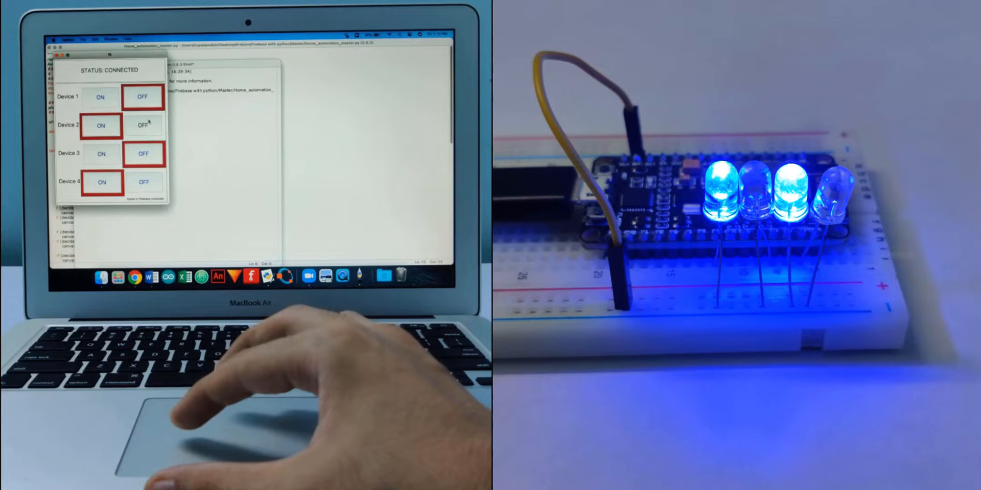
{"action": "left_click", "coordinate": [144, 125]}
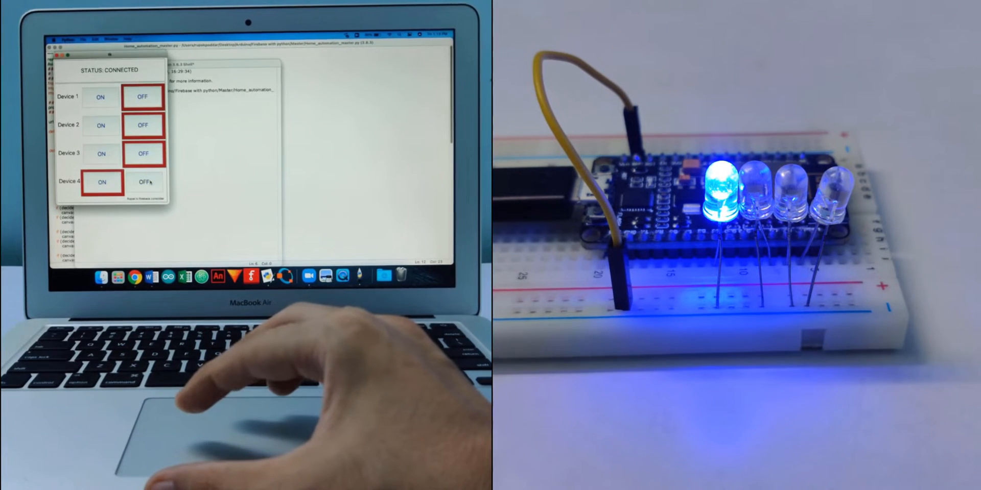
Turn Device 4 off, ending the LED control demo
{"action": "left_click", "coordinate": [145, 181]}
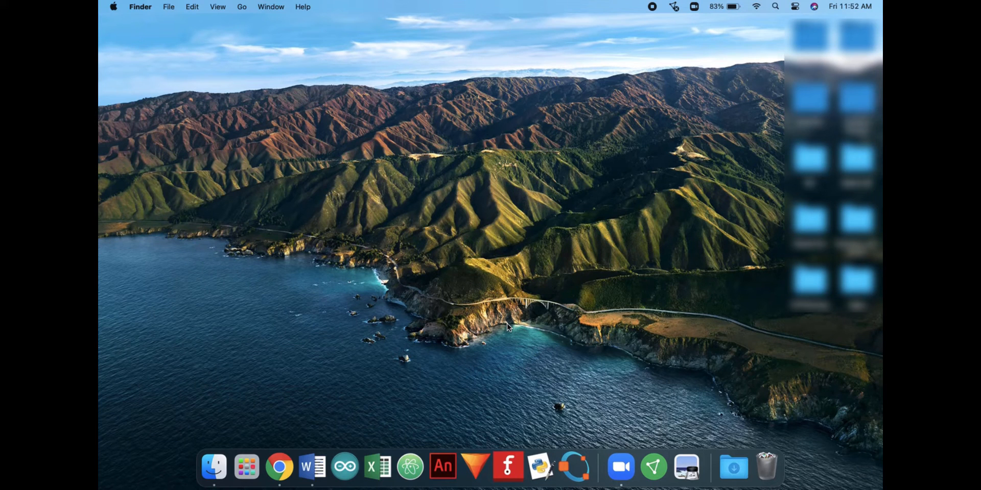
Open Chrome, search for Firebase, and go from the Firebase site to the console
{"action": "left_click", "coordinate": [279, 466]}
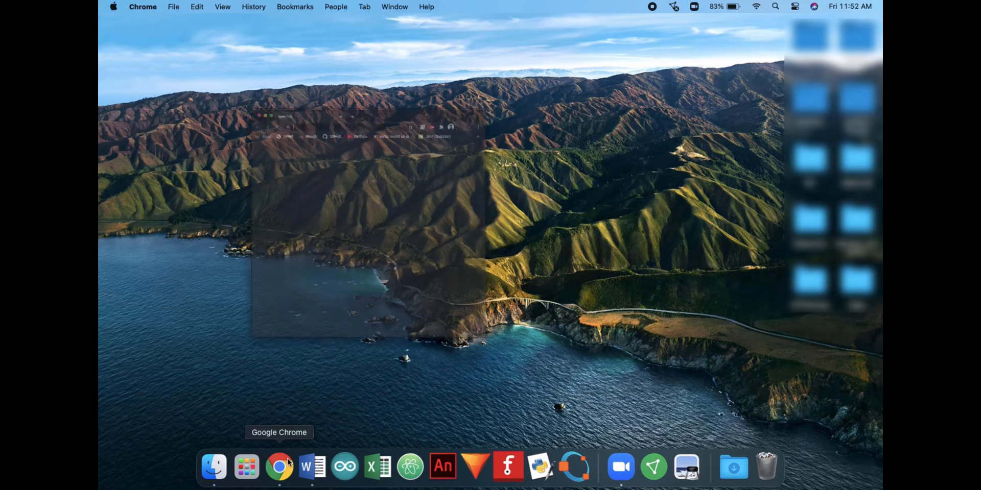
{"action": "left_click", "coordinate": [278, 466]}
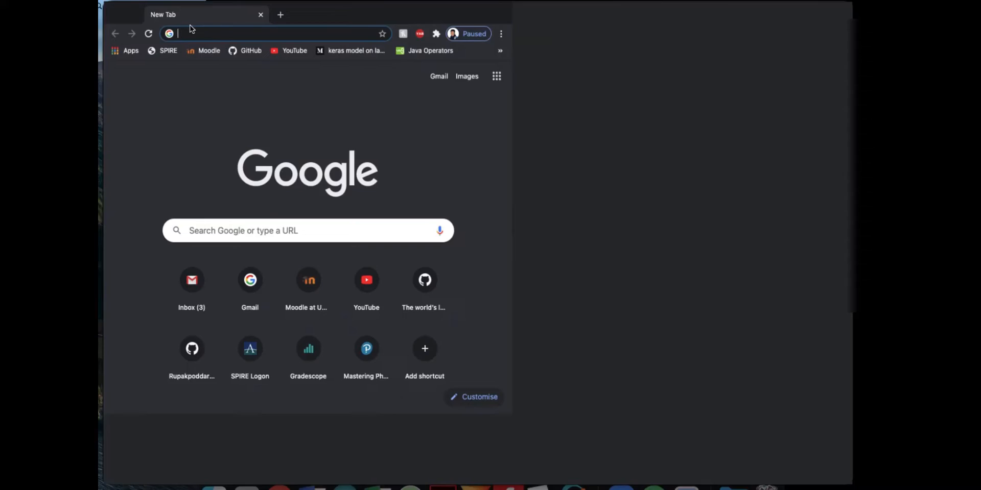
{"action": "type", "text": "google.com"}
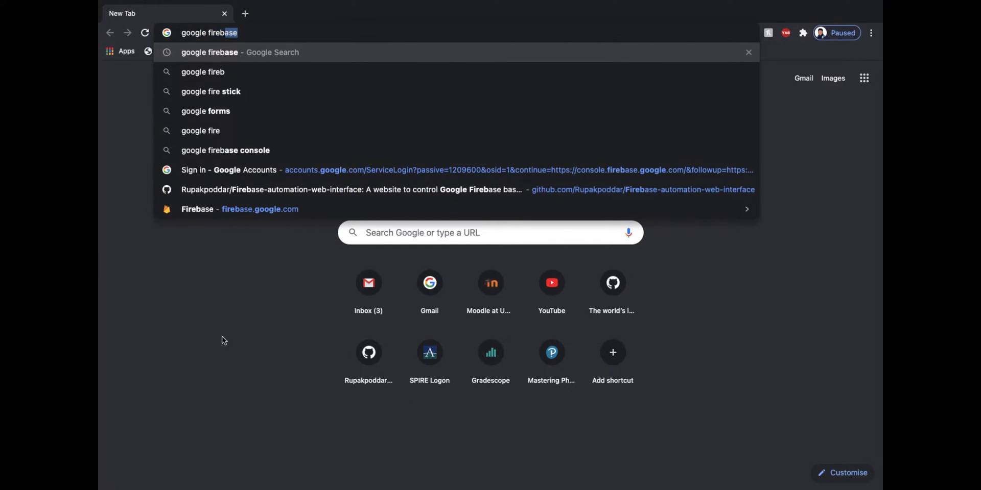
{"action": "key", "text": "enter"}
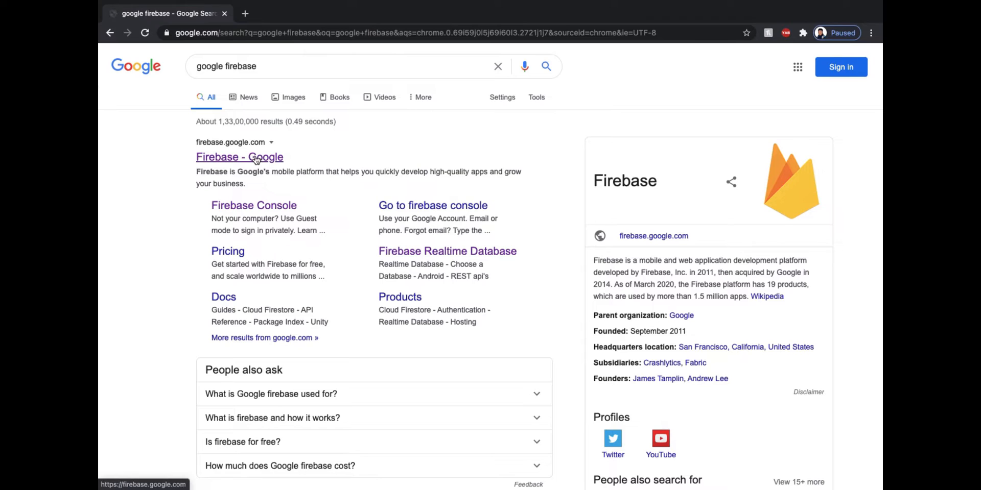
{"action": "left_click", "coordinate": [239, 157]}
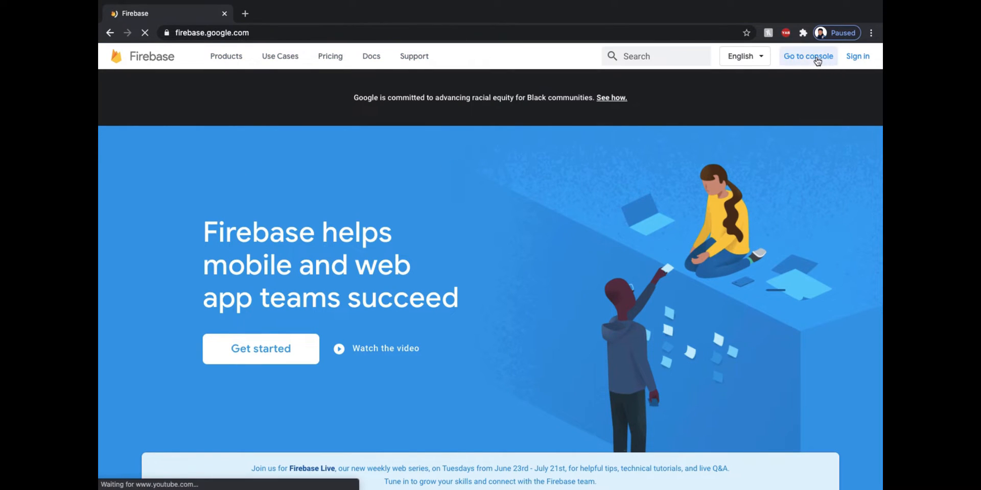
{"action": "left_click", "coordinate": [808, 56]}
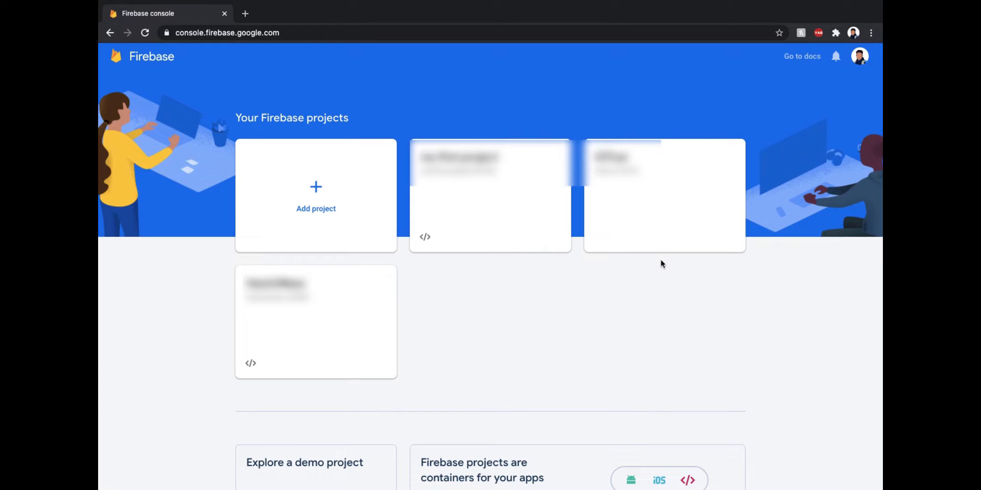
{"action": "mouse_move", "coordinate": [316, 205]}
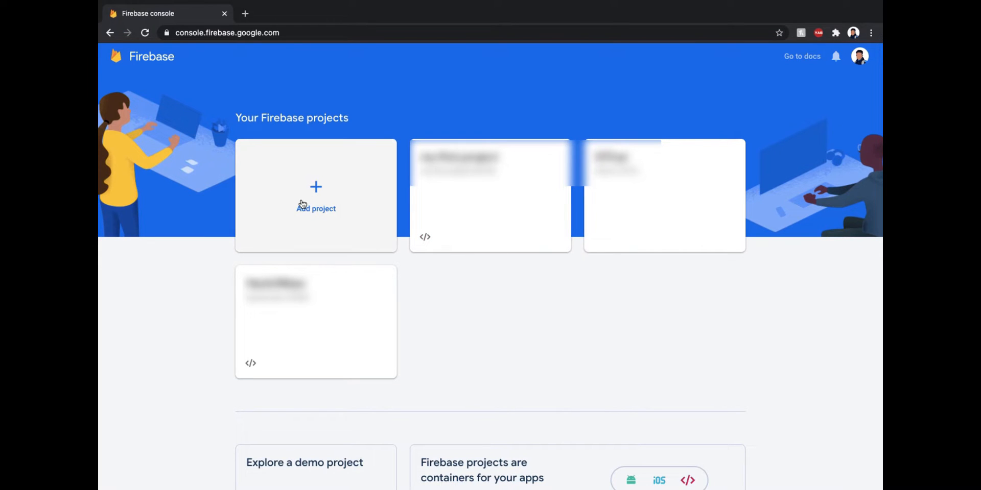
{"action": "mouse_move", "coordinate": [309, 197]}
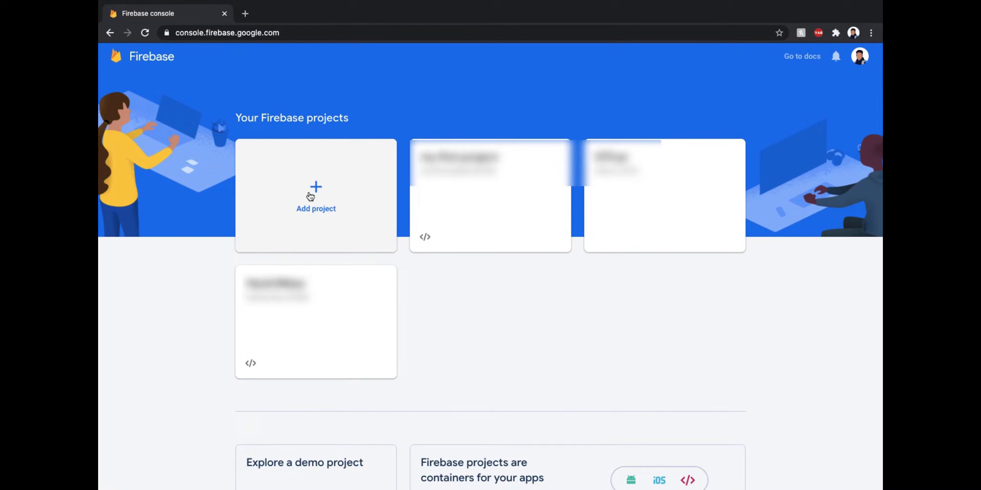
Start a new Firebase project named YoutubeDemo
{"action": "left_click", "coordinate": [315, 197]}
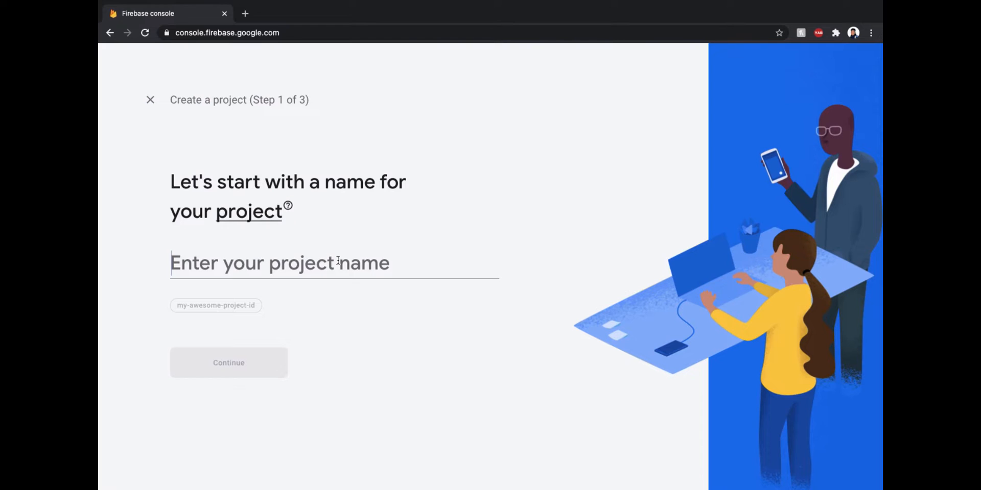
{"action": "type", "text": "youtube"}
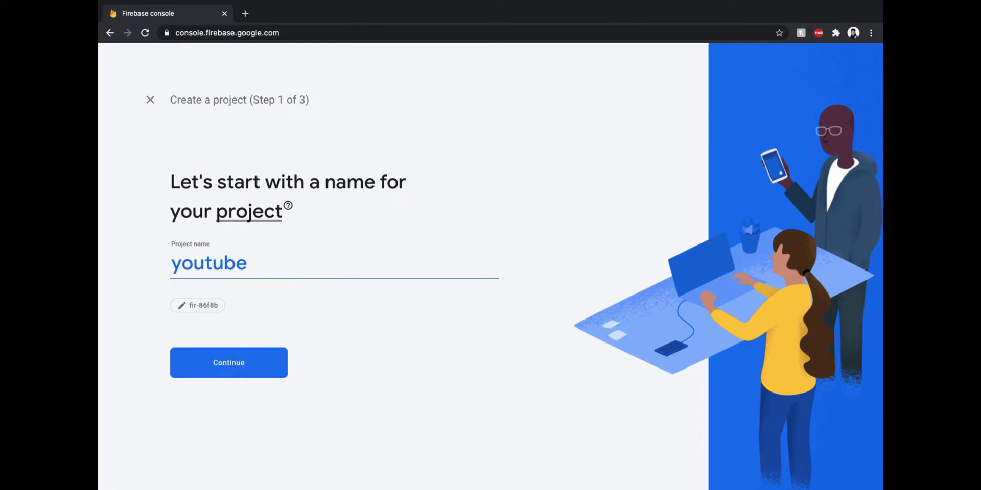
{"action": "type", "text": "Demo"}
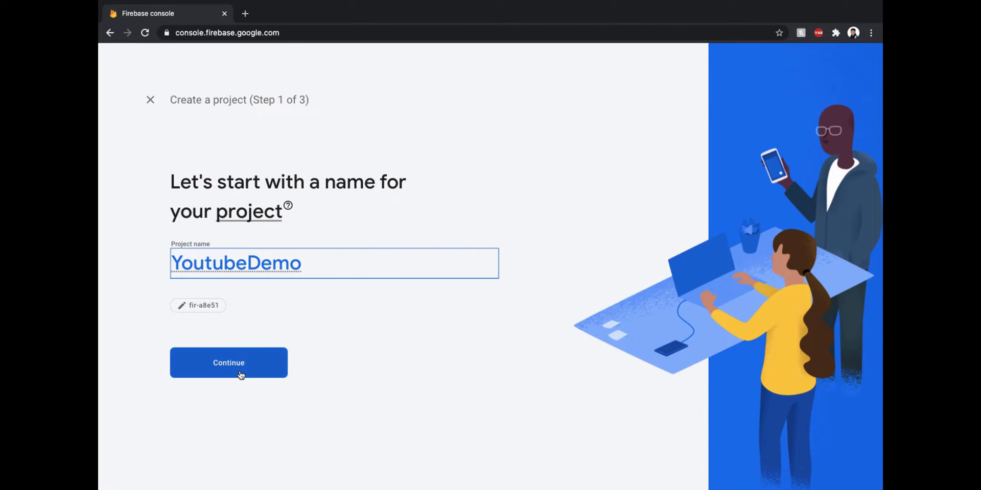
{"action": "left_click", "coordinate": [229, 362]}
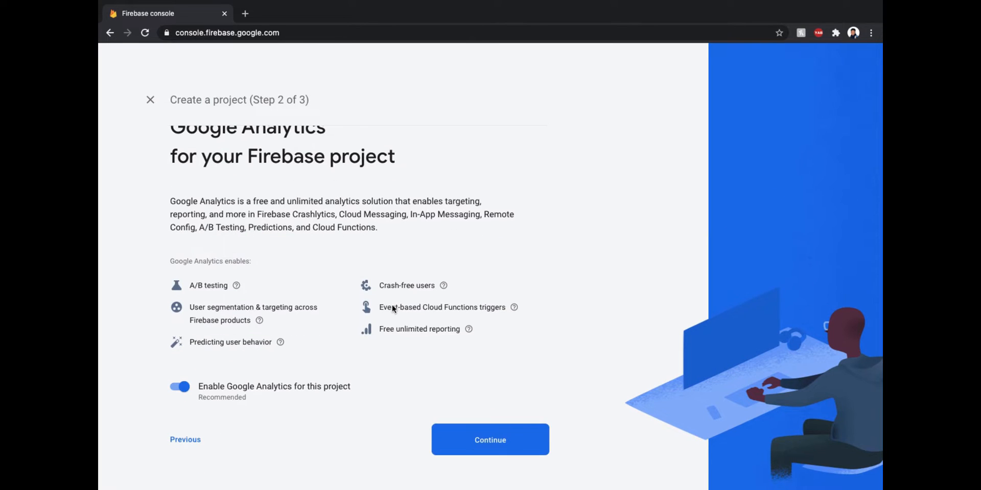
Keep Google Analytics enabled with Default Account for Firebase and create the project
{"action": "left_click", "coordinate": [490, 440]}
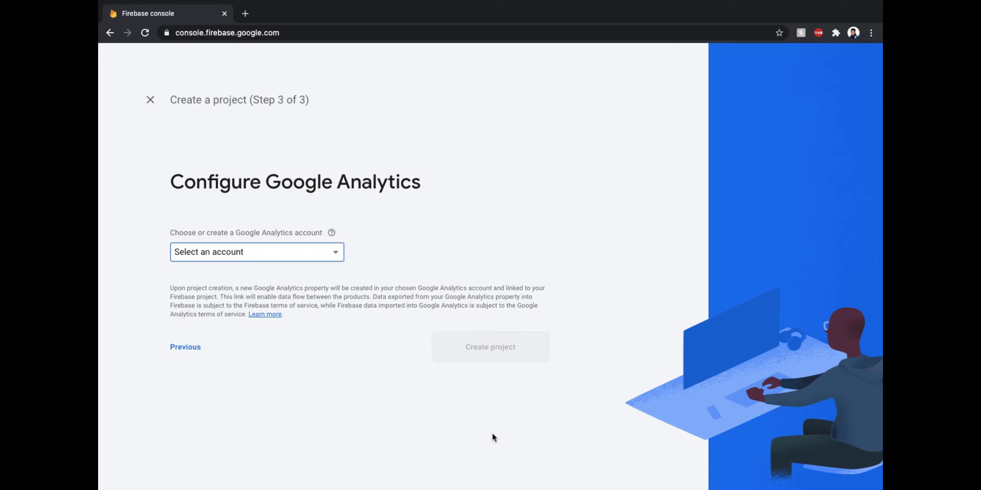
{"action": "left_click", "coordinate": [256, 251]}
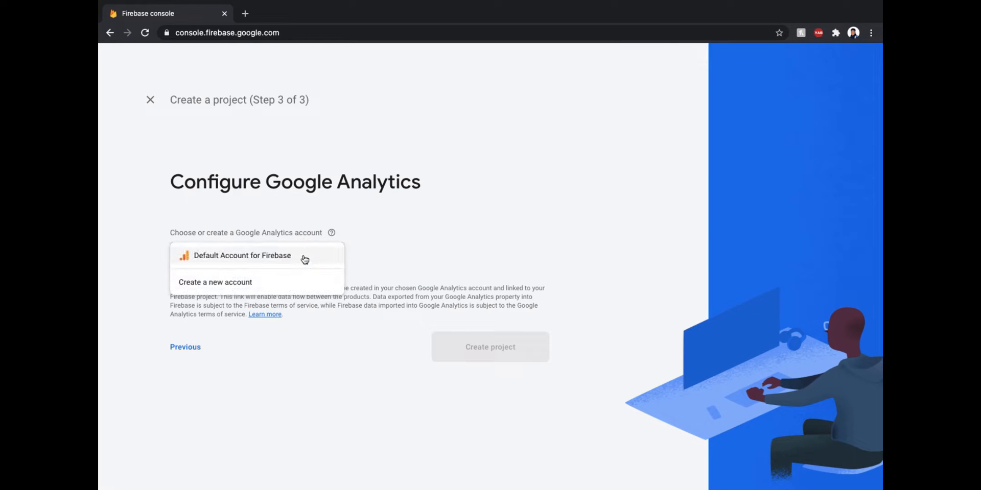
{"action": "left_click", "coordinate": [243, 256]}
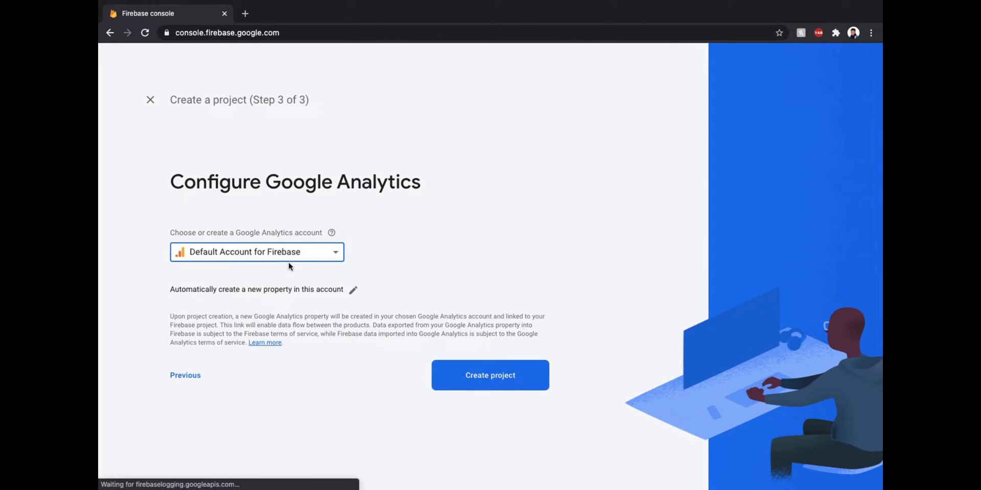
{"action": "left_click", "coordinate": [489, 376]}
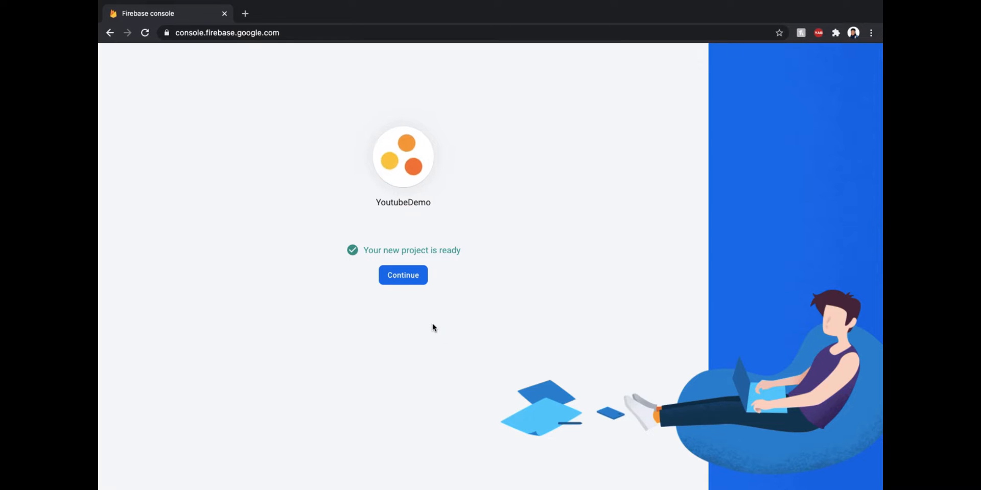
Enter YoutubeDemo, open Database, and start the Realtime Database setup
{"action": "left_click", "coordinate": [403, 276]}
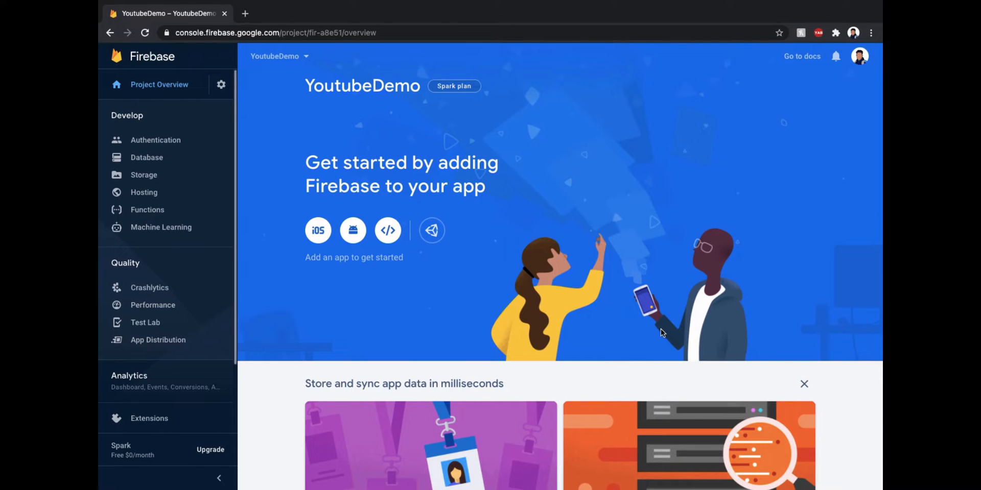
{"action": "mouse_move", "coordinate": [146, 158]}
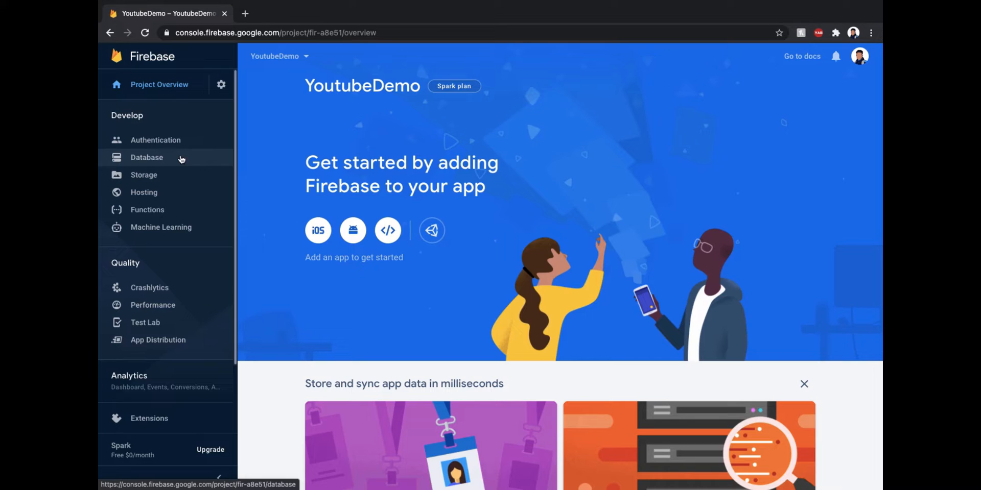
{"action": "left_click", "coordinate": [148, 158]}
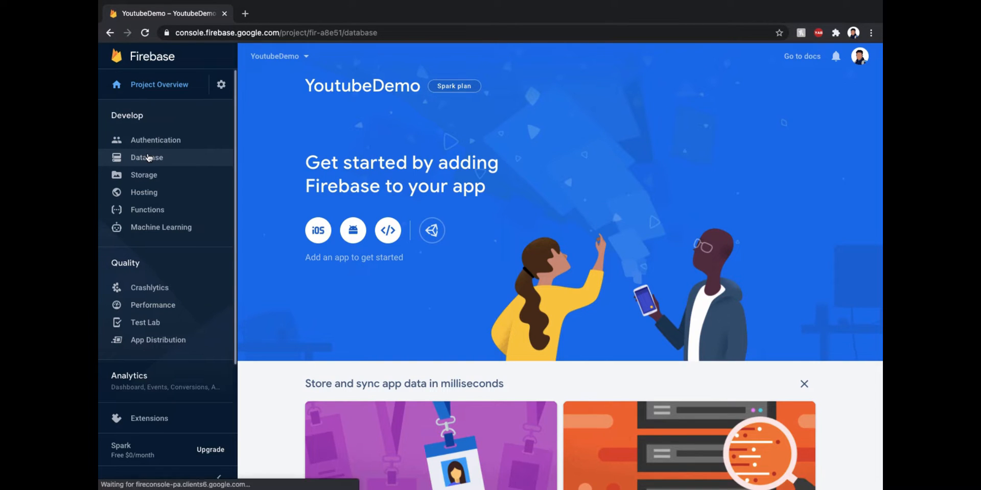
{"action": "left_click", "coordinate": [147, 157]}
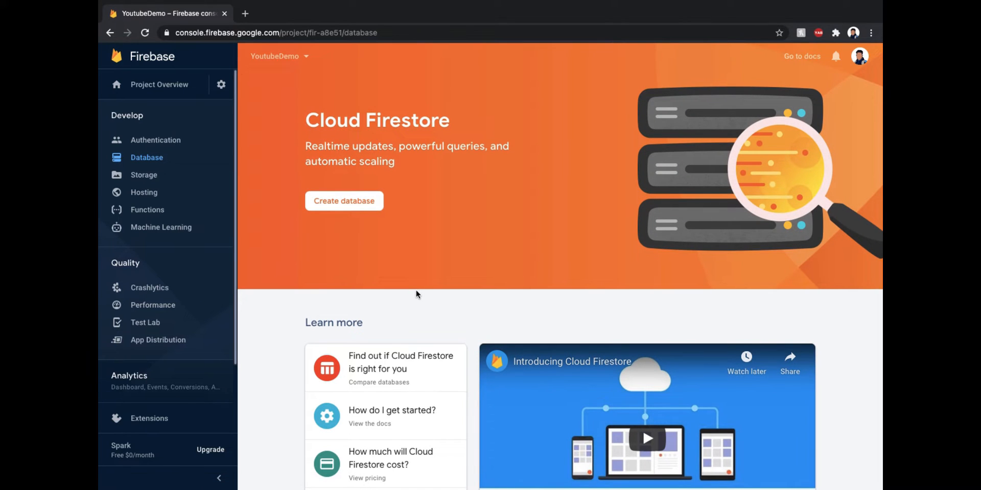
{"action": "scroll", "scroll_direction": "down", "scroll_amount": 3}
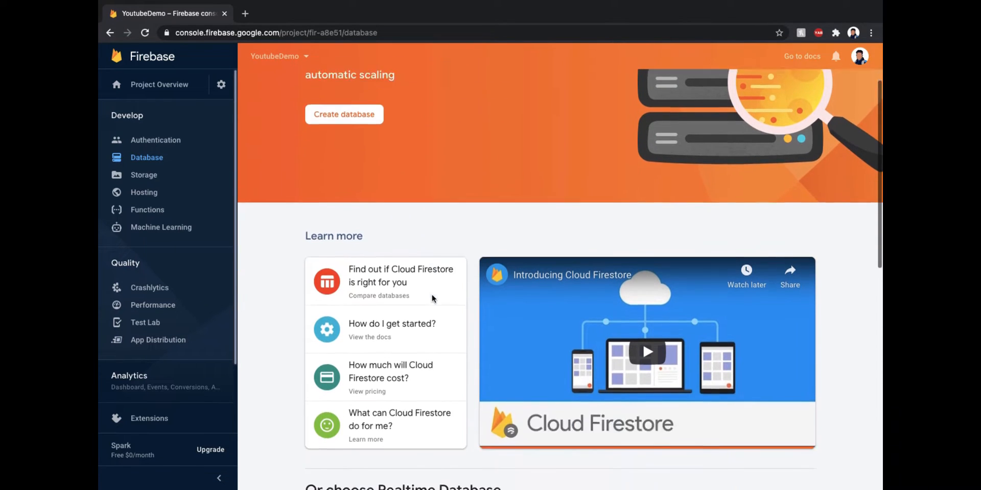
{"action": "scroll", "scroll_direction": "down", "scroll_amount": 3}
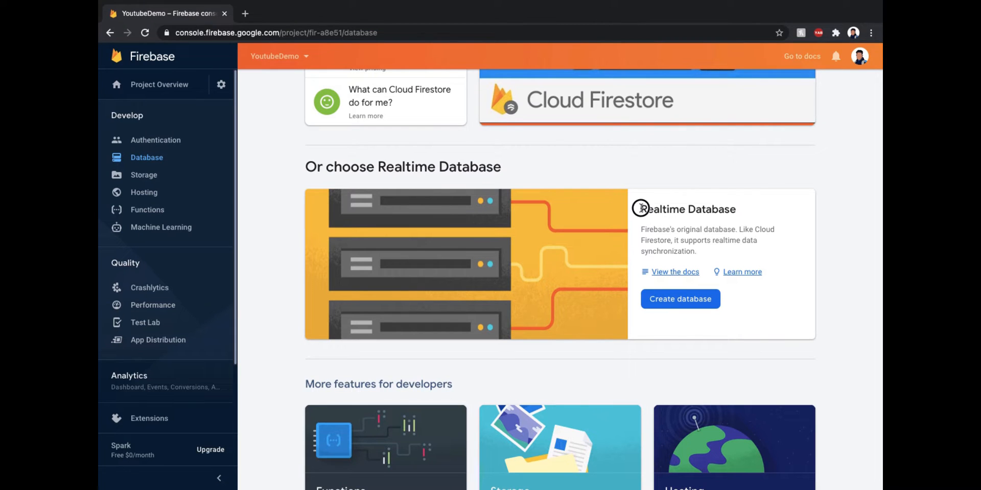
{"action": "left_click", "coordinate": [680, 299]}
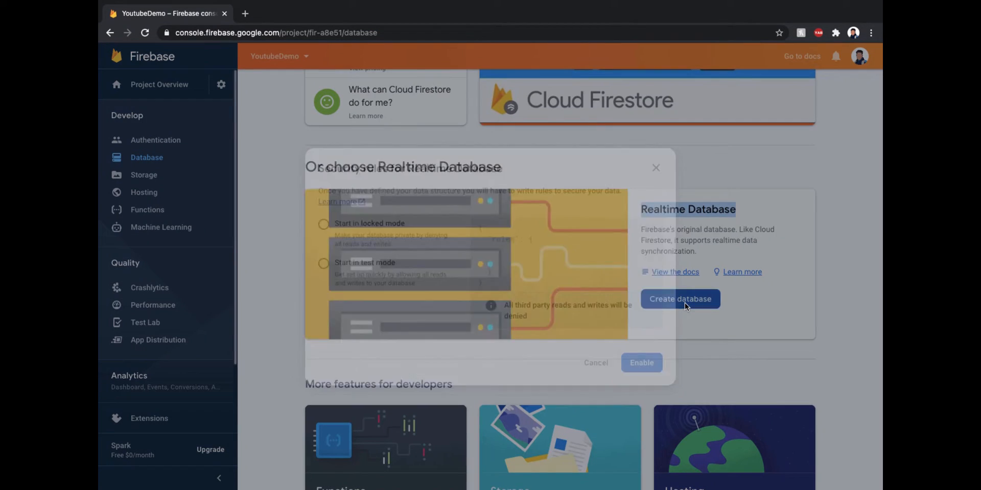
Enable the Realtime Database in test mode and dismiss the public rules warning
{"action": "left_click", "coordinate": [680, 299]}
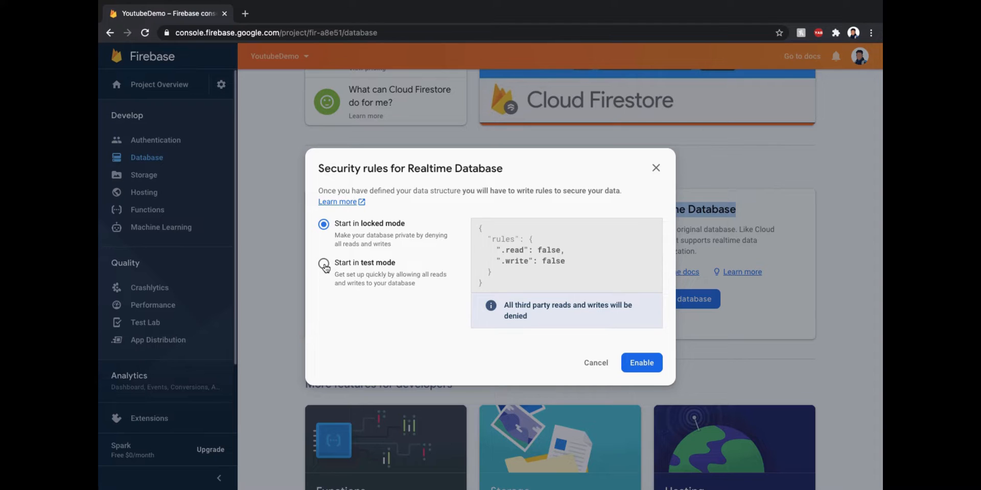
{"action": "left_click", "coordinate": [323, 264]}
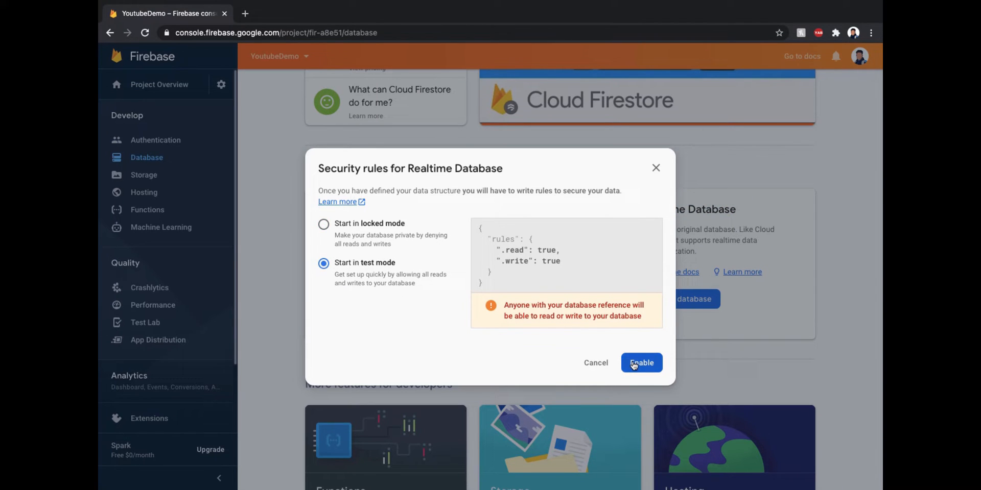
{"action": "left_click", "coordinate": [641, 363]}
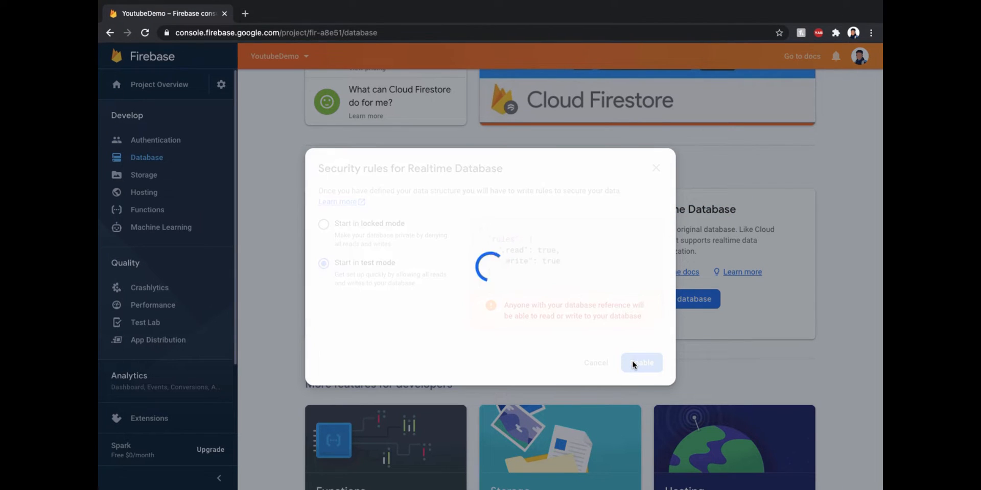
{"action": "left_click", "coordinate": [641, 363]}
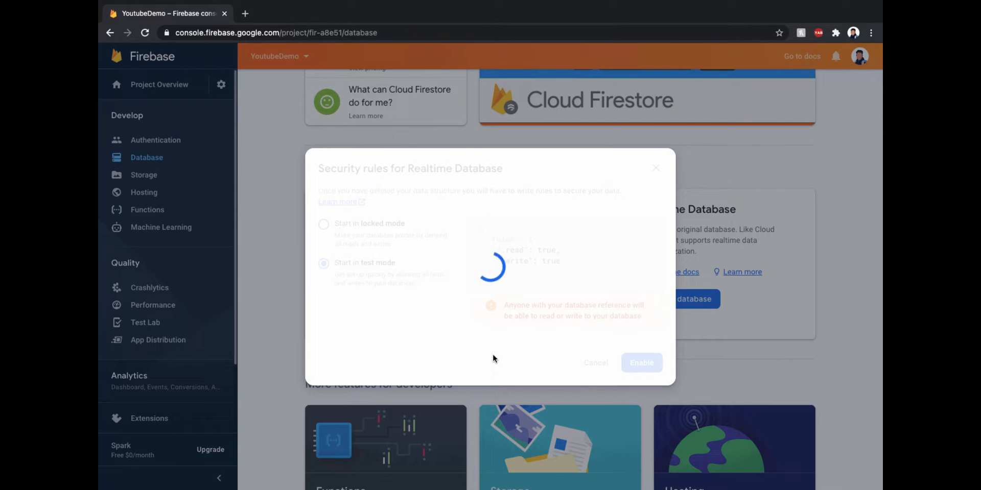
{"action": "left_click", "coordinate": [640, 363]}
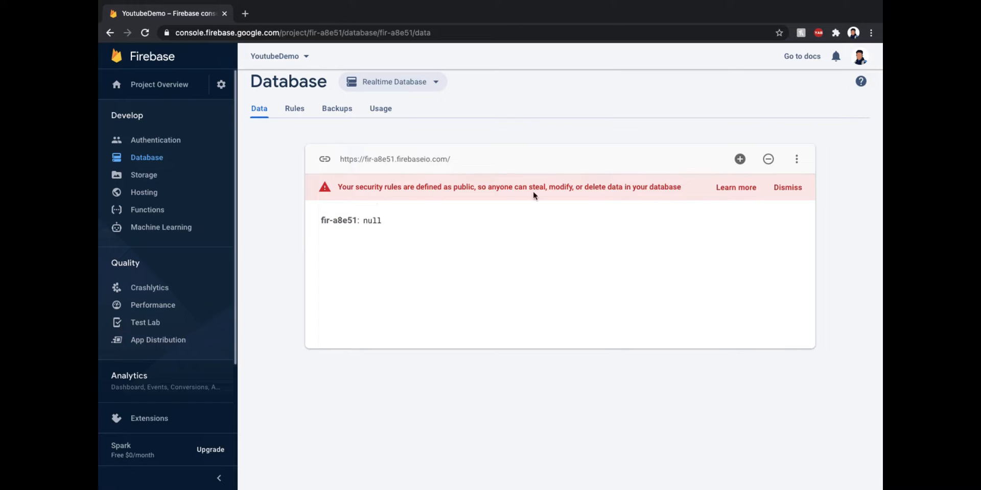
{"action": "left_click", "coordinate": [787, 187]}
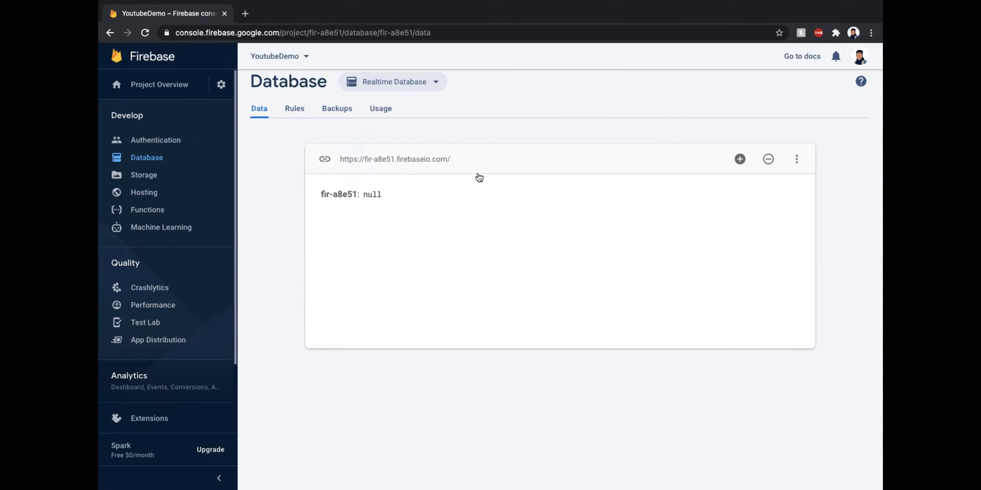
{"action": "mouse_move", "coordinate": [302, 119]}
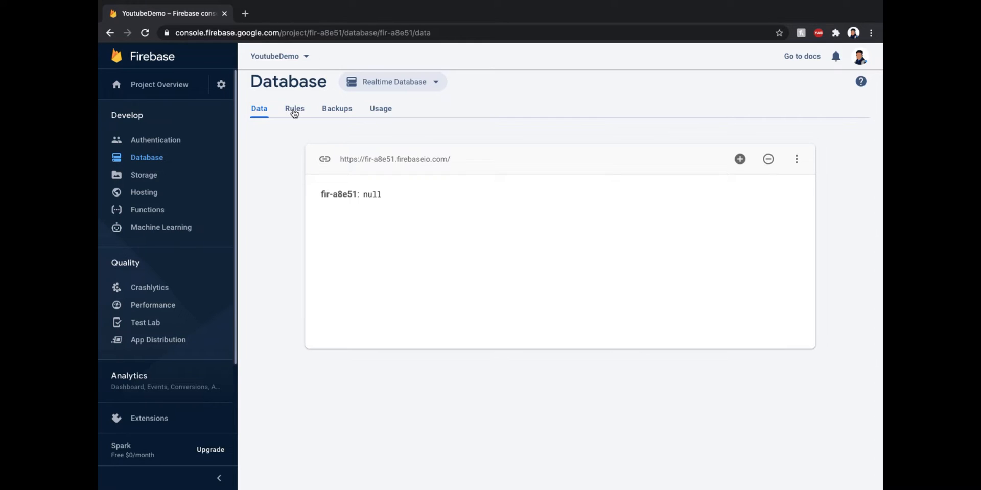
Check the read/write-true security rules, then return to the empty Data view
{"action": "left_click", "coordinate": [294, 108]}
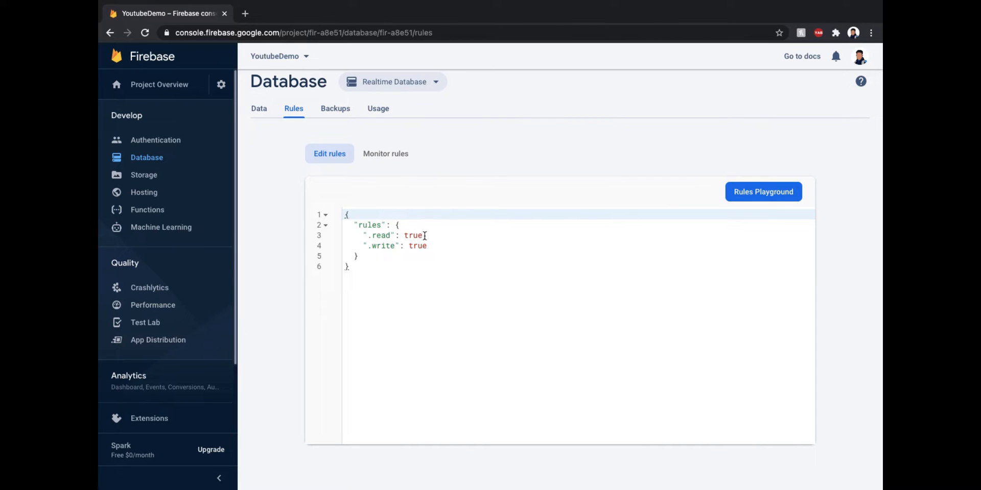
{"action": "type", "text": ","}
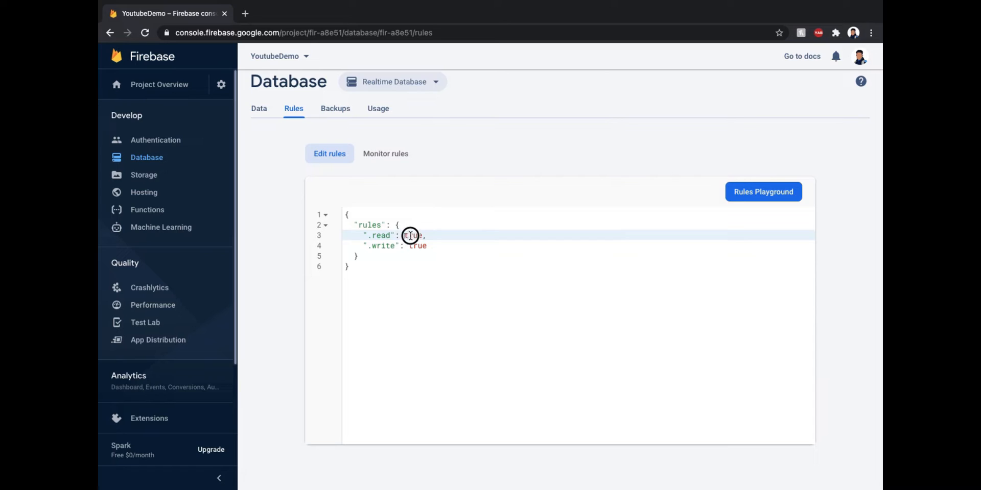
{"action": "left_click", "coordinate": [415, 245]}
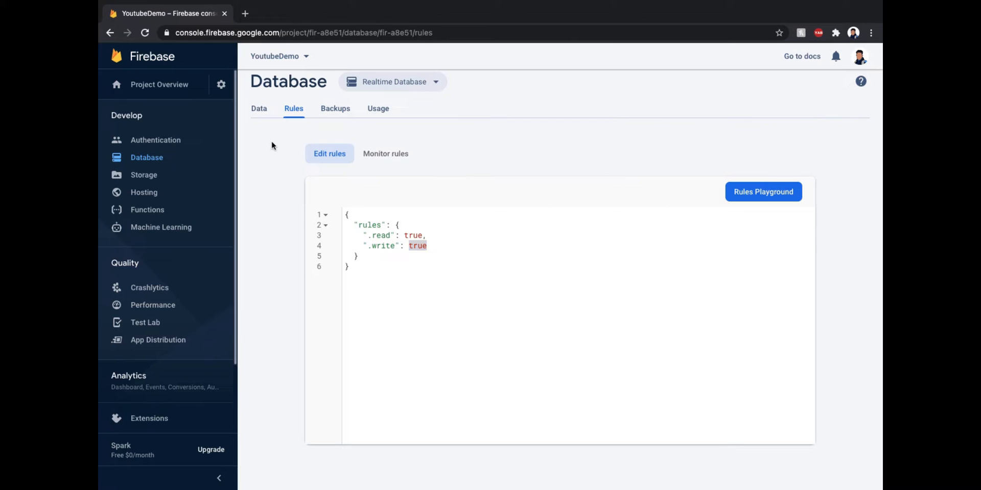
{"action": "mouse_move", "coordinate": [259, 108]}
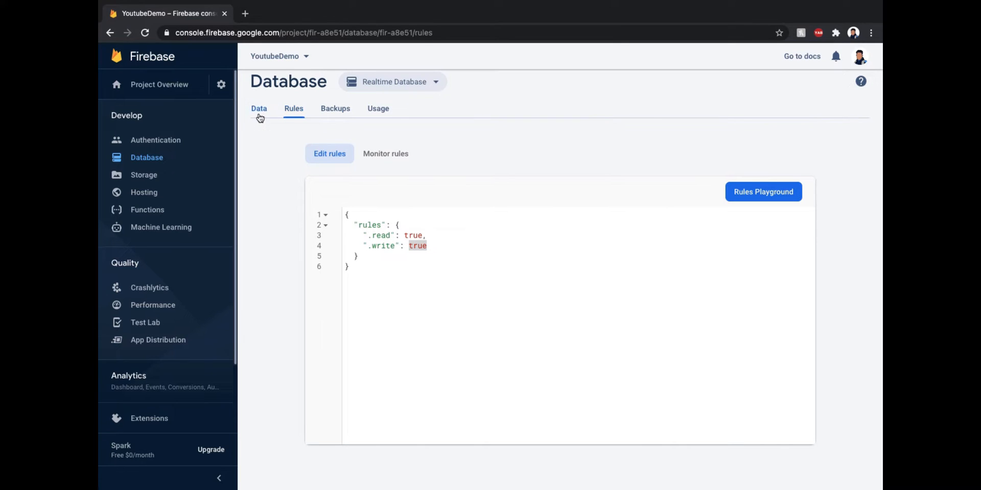
{"action": "left_click", "coordinate": [258, 108]}
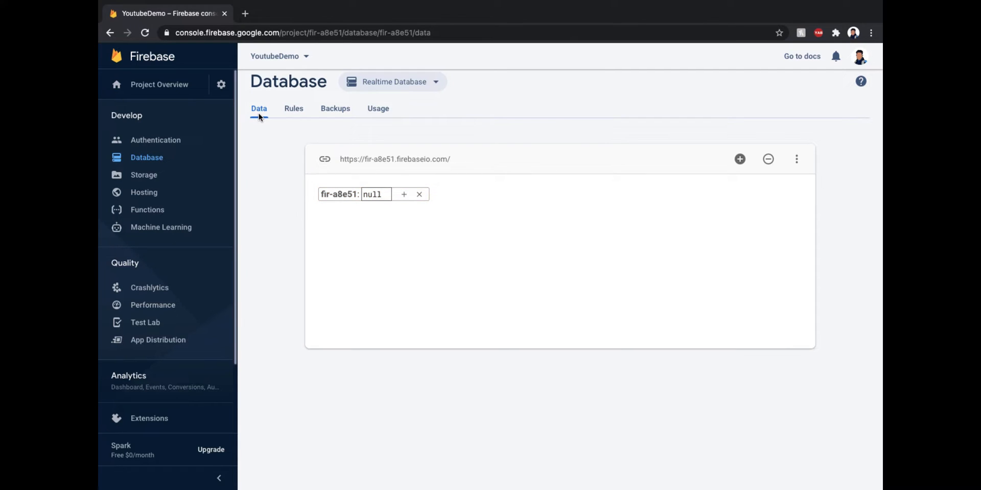
{"action": "mouse_move", "coordinate": [220, 85]}
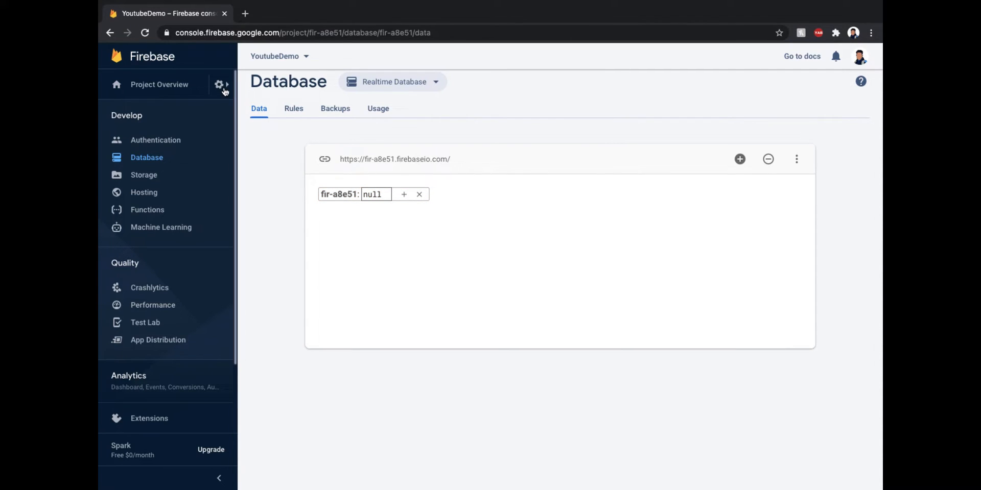
Open Project settings and select the project ID fir-a8e51 for copying
{"action": "left_click", "coordinate": [220, 85]}
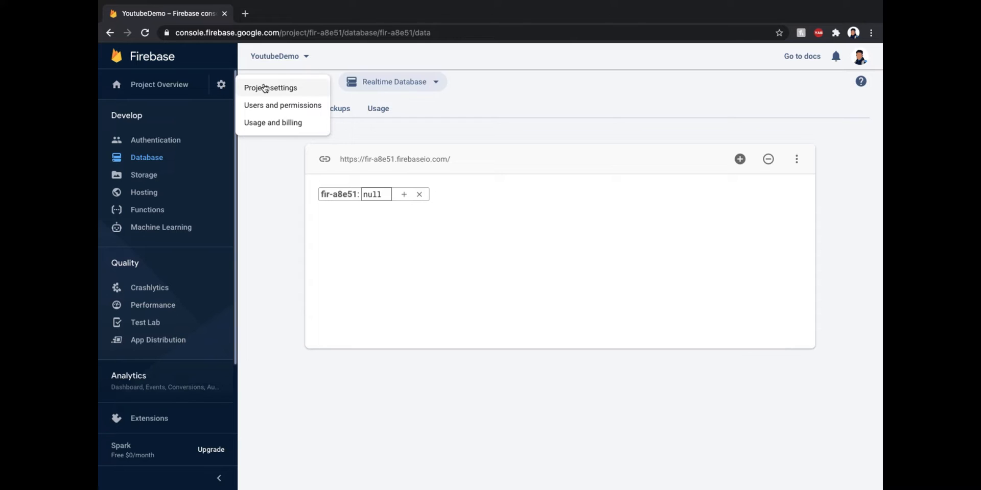
{"action": "left_click", "coordinate": [270, 88]}
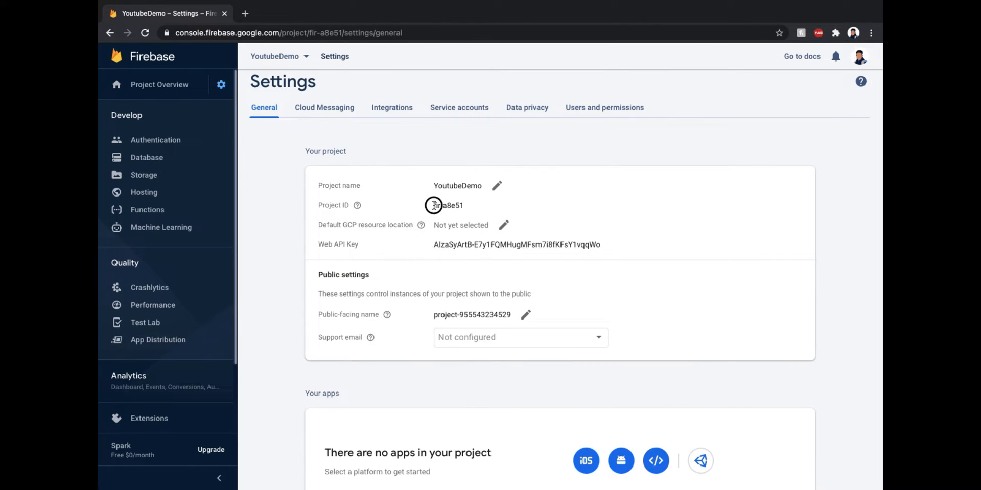
{"action": "double_click", "coordinate": [448, 206]}
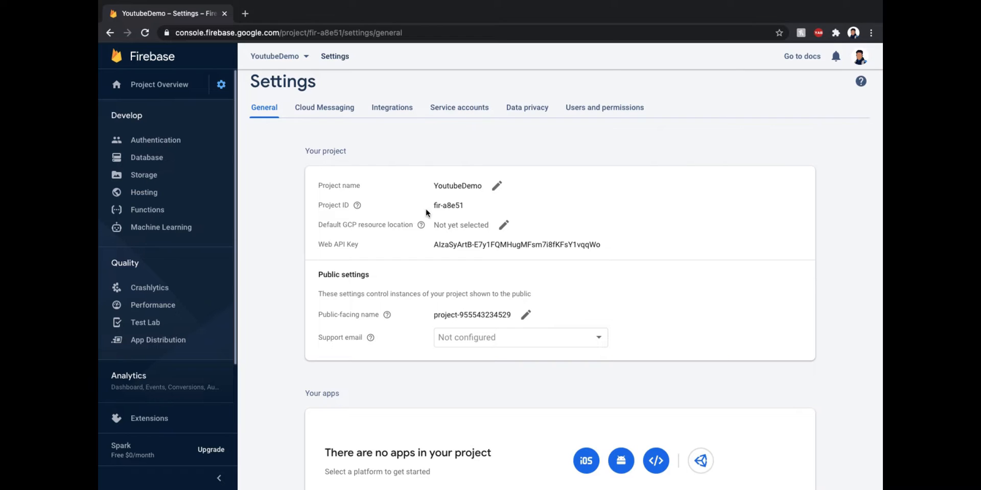
{"action": "double_click", "coordinate": [448, 205]}
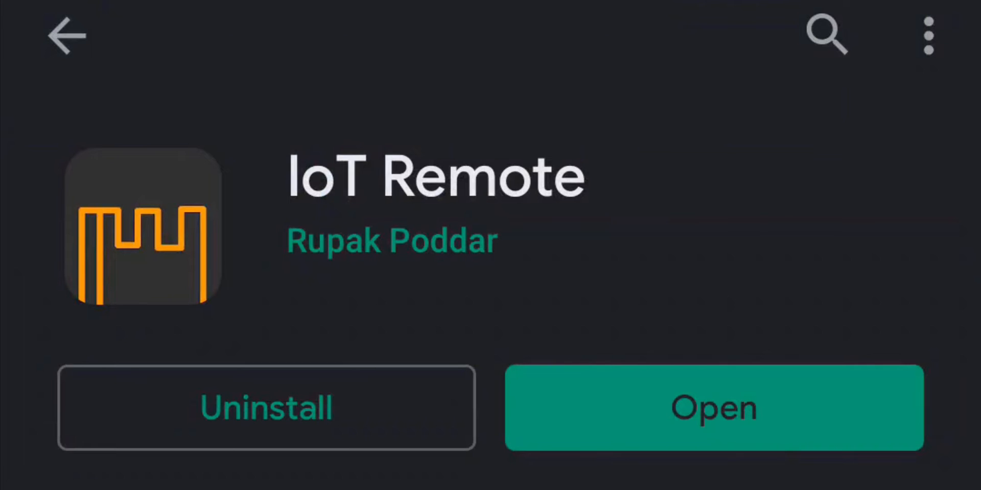
Enter fir-a8e51 on IoT Remote's setup page and save it
{"action": "left_click", "coordinate": [713, 407]}
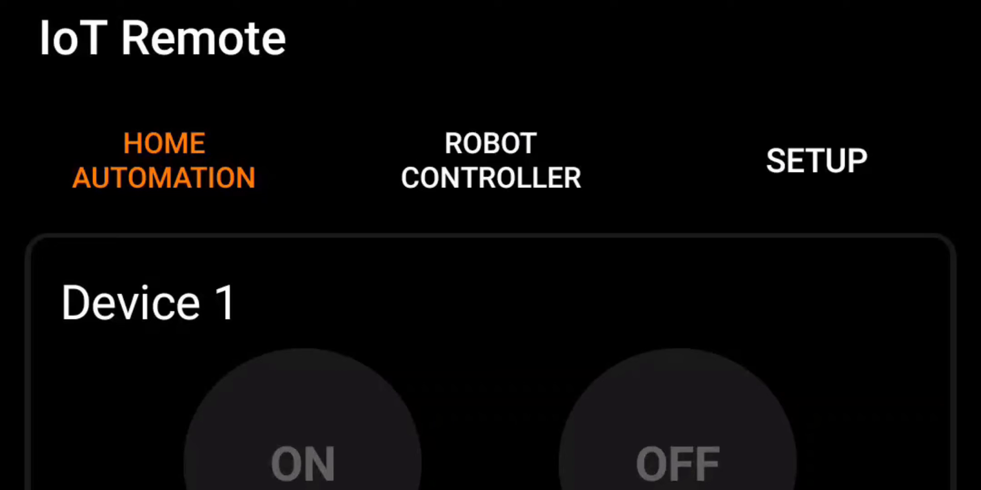
{"action": "left_click", "coordinate": [815, 160]}
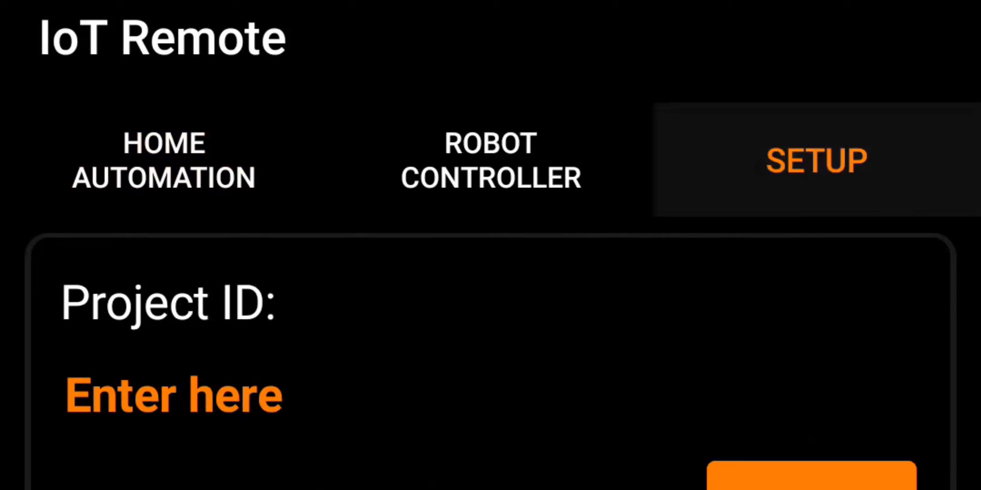
{"action": "left_click", "coordinate": [816, 160]}
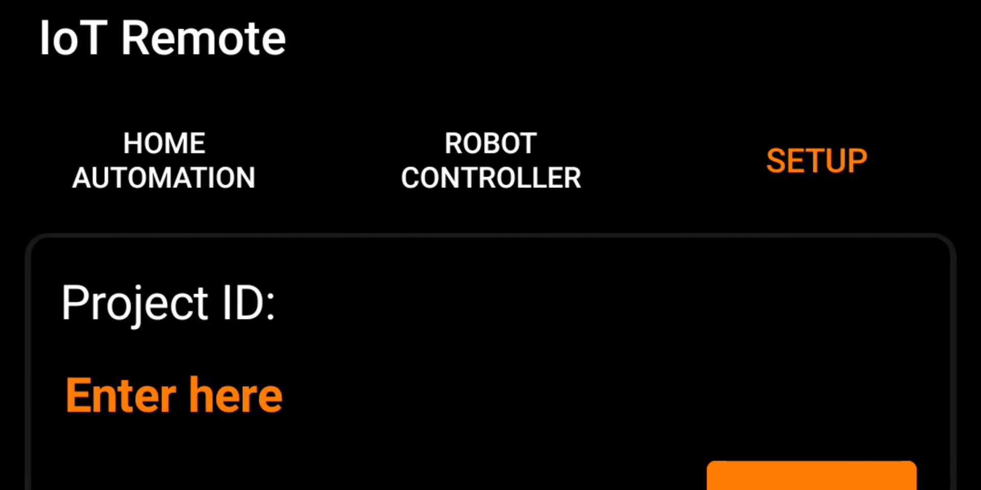
{"action": "type", "text": "fir-"}
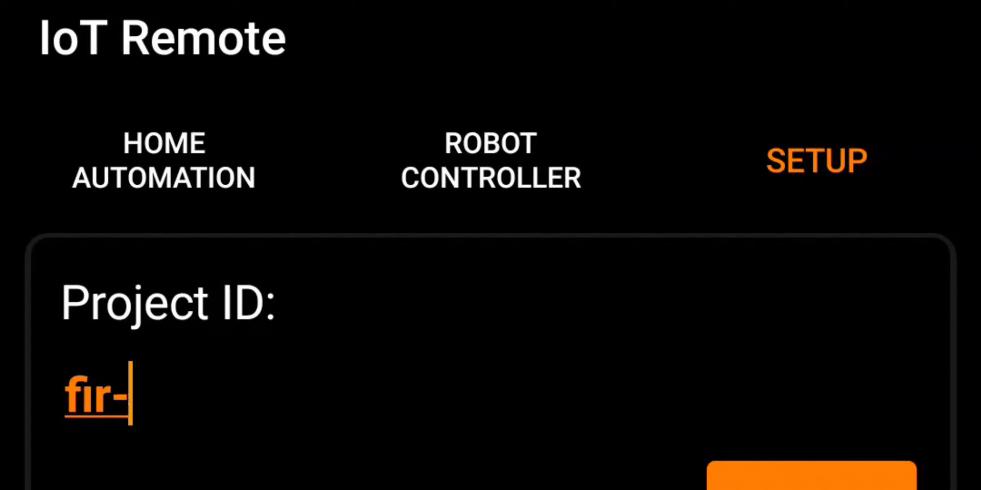
{"action": "type", "text": "a"}
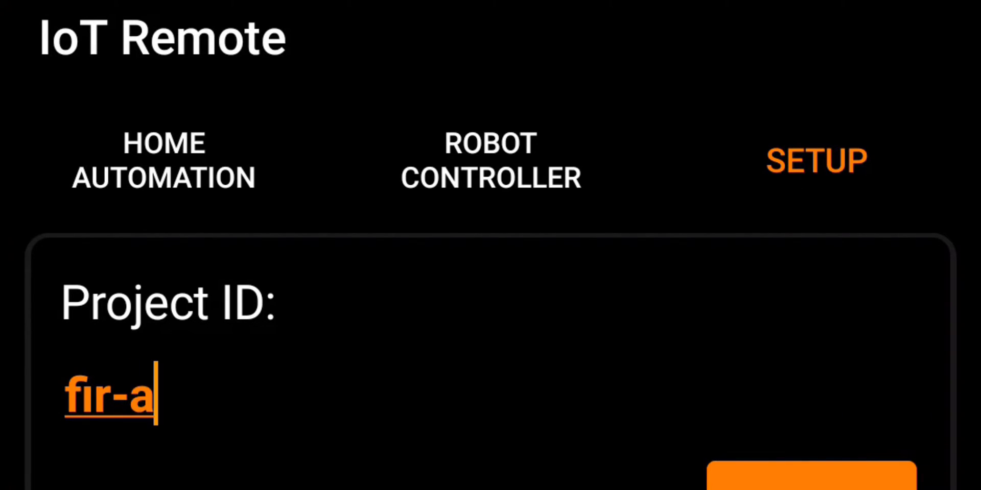
{"action": "type", "text": "8e51"}
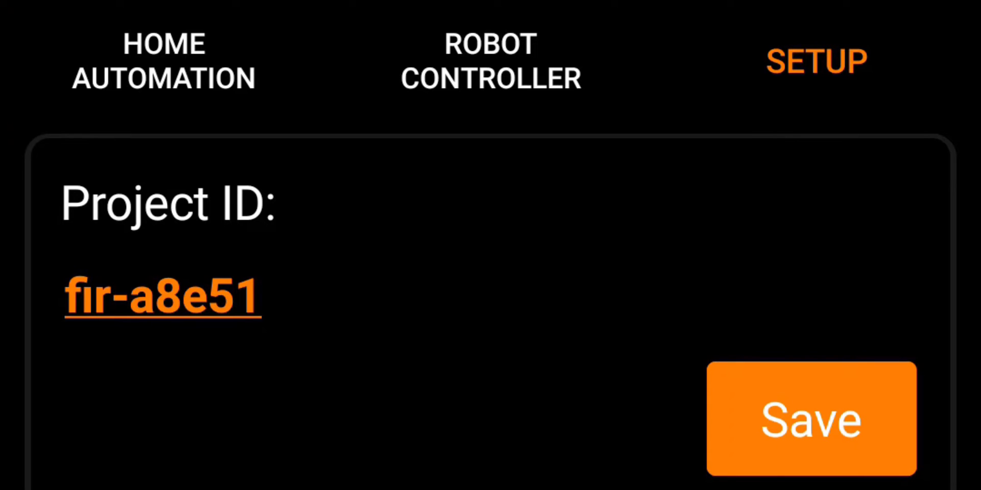
{"action": "left_click", "coordinate": [163, 61]}
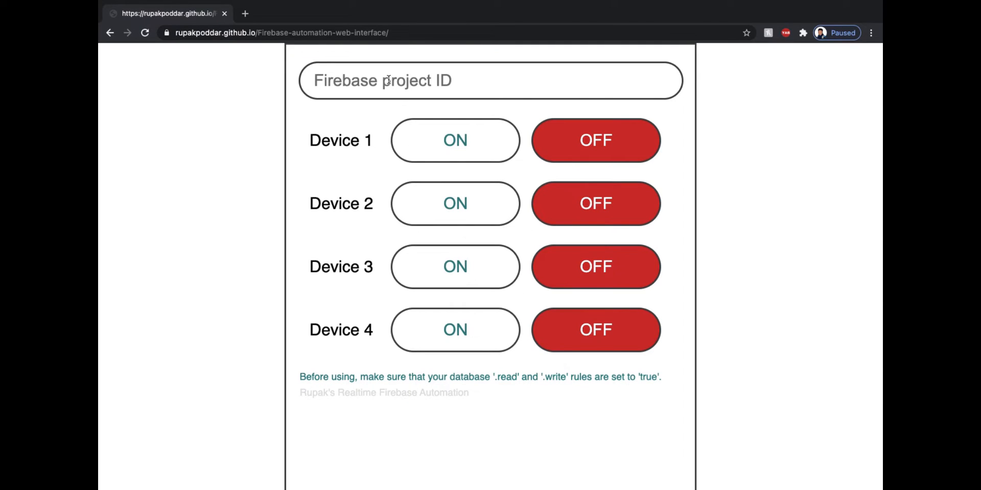
Enter fir-a8e51 as the project ID in the web control interface
{"action": "type", "text": "fir-a8e51"}
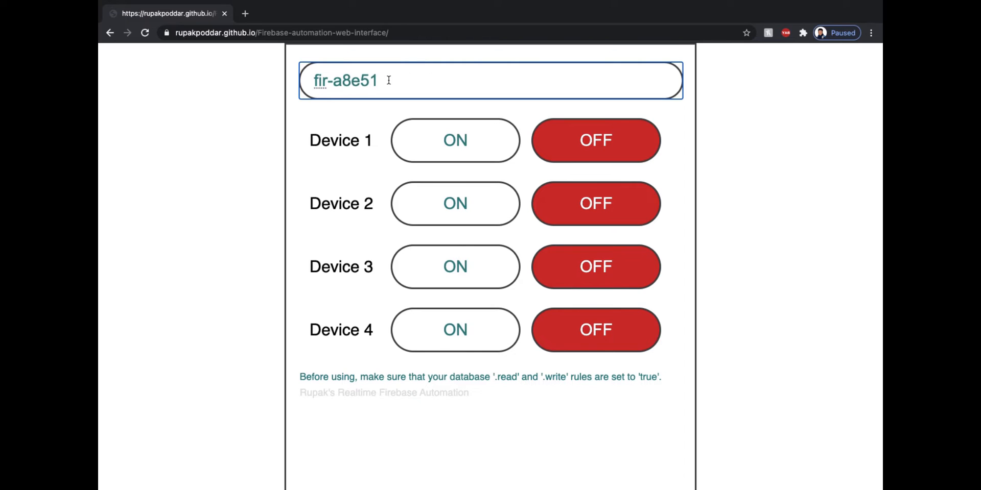
{"action": "left_click", "coordinate": [595, 140]}
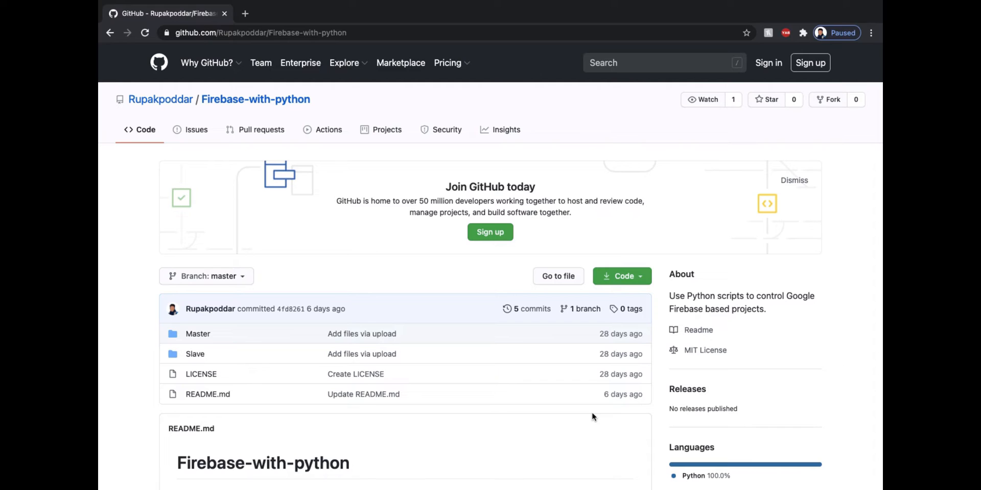
Open Master/Home_automation_master.py in Firebase-with-python and scroll through its code
{"action": "left_click", "coordinate": [198, 334]}
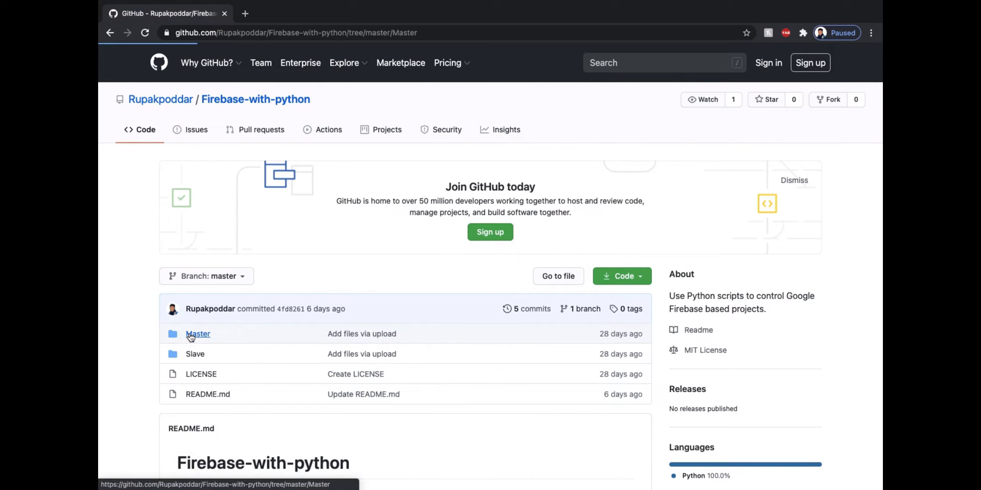
{"action": "left_click", "coordinate": [197, 334]}
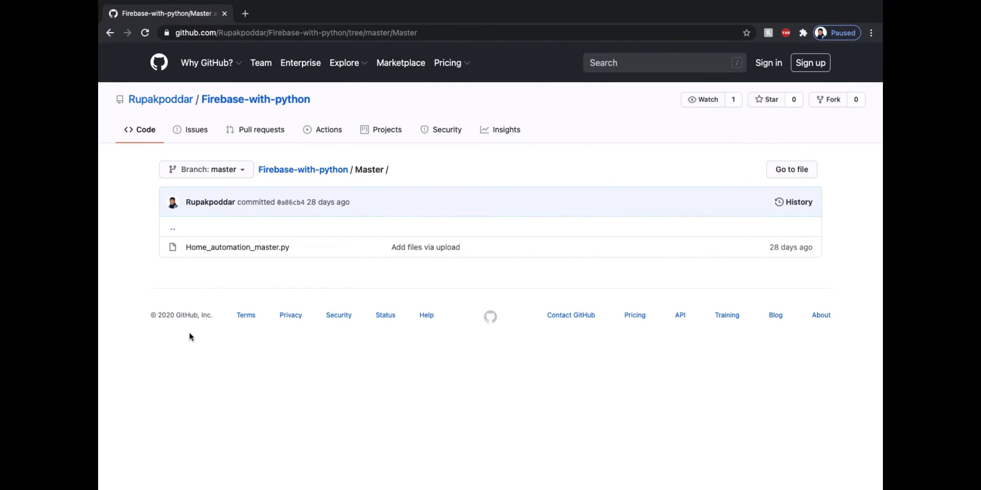
{"action": "left_click", "coordinate": [237, 247]}
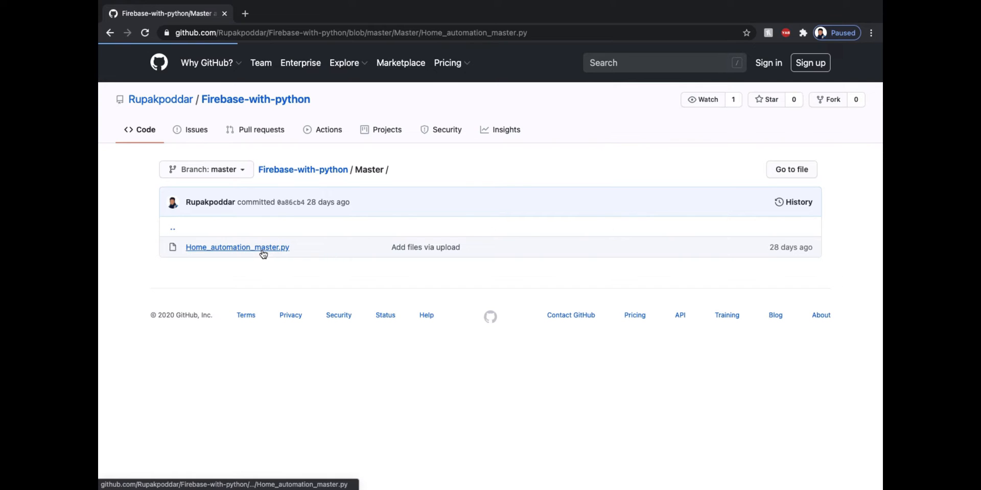
{"action": "left_click", "coordinate": [237, 247]}
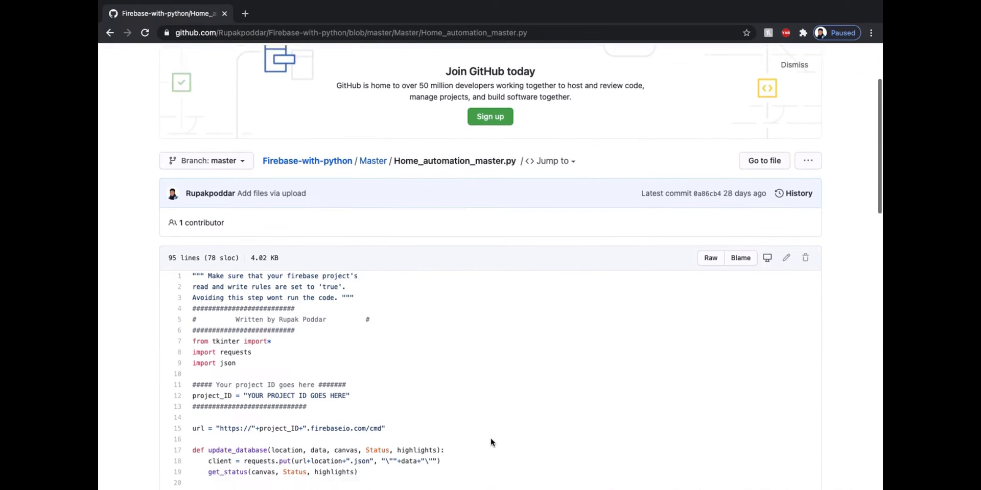
{"action": "scroll", "scroll_direction": "down", "scroll_amount": 3}
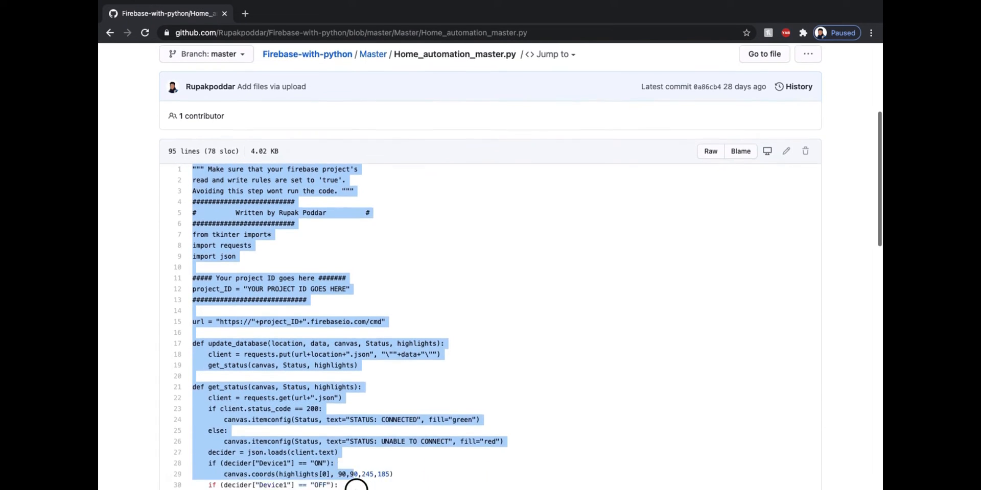
{"action": "scroll", "scroll_direction": "down", "scroll_amount": 3}
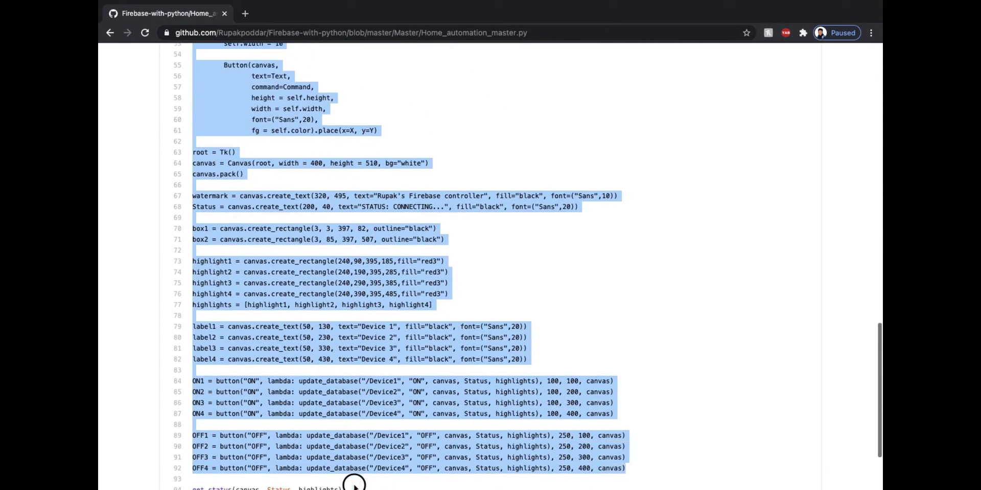
{"action": "scroll", "scroll_direction": "down", "scroll_amount": 3}
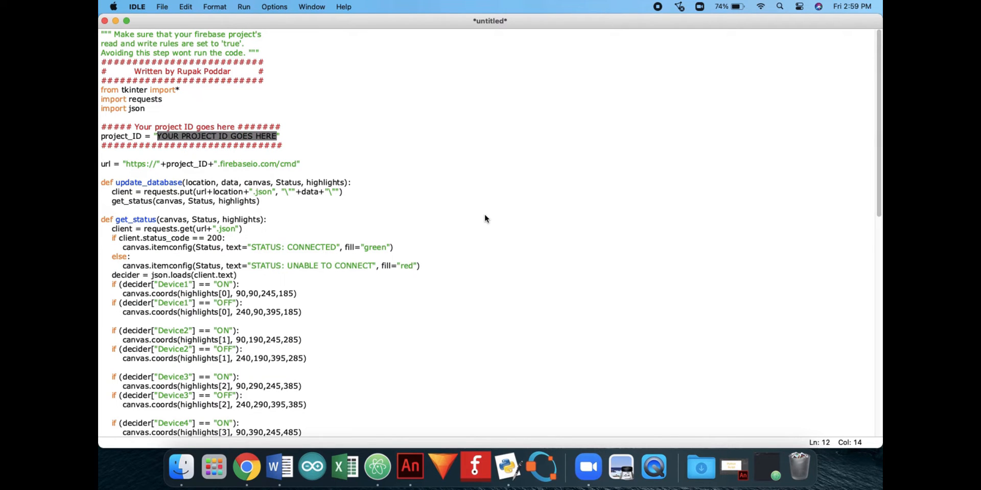
Enter project ID fir-a8e51 in the IDLE script and save it as temp.py
{"action": "type", "text": "fir-a8e51\""}
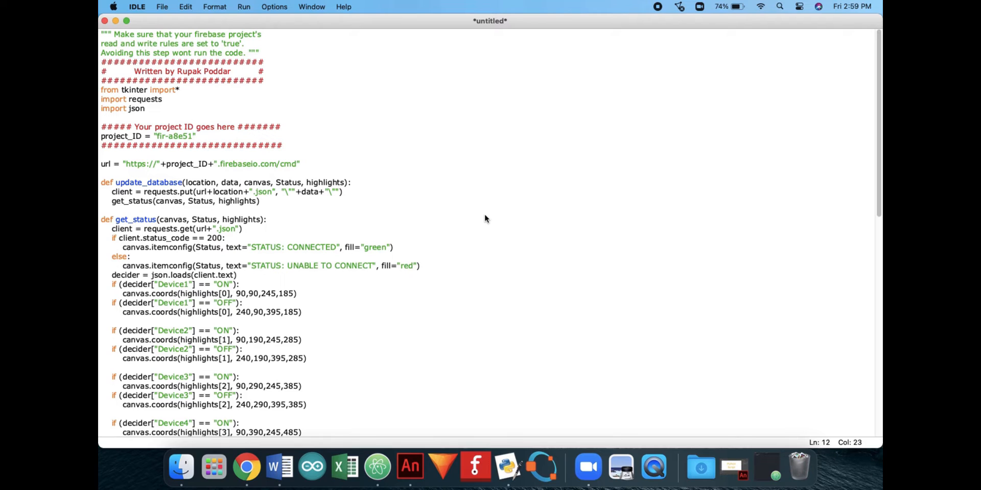
{"action": "left_click", "coordinate": [195, 136]}
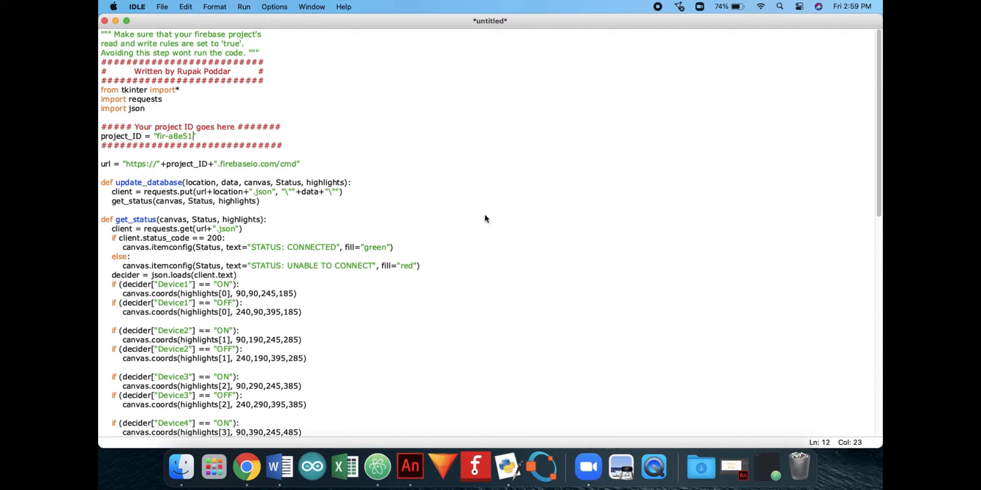
{"action": "left_click", "coordinate": [161, 7]}
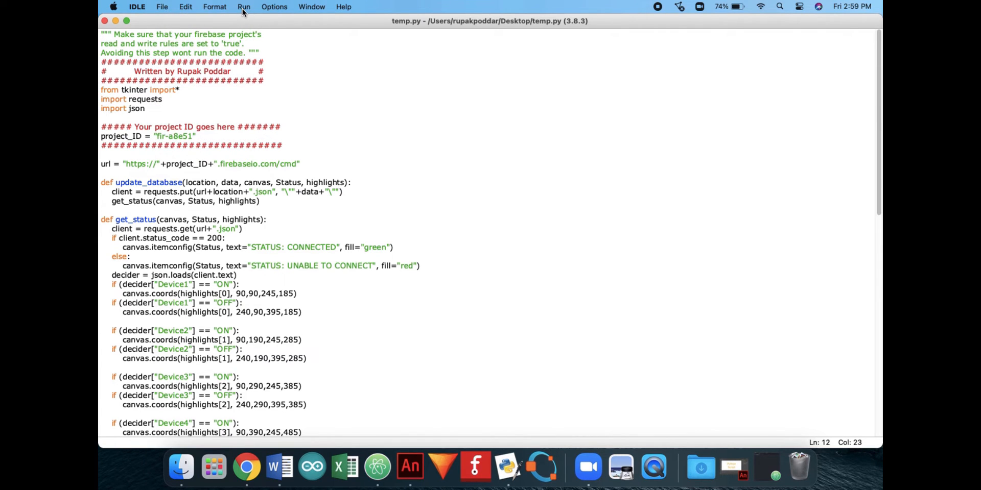
Run the script and switch Device 1 on in the four-device controller window
{"action": "left_click", "coordinate": [243, 6]}
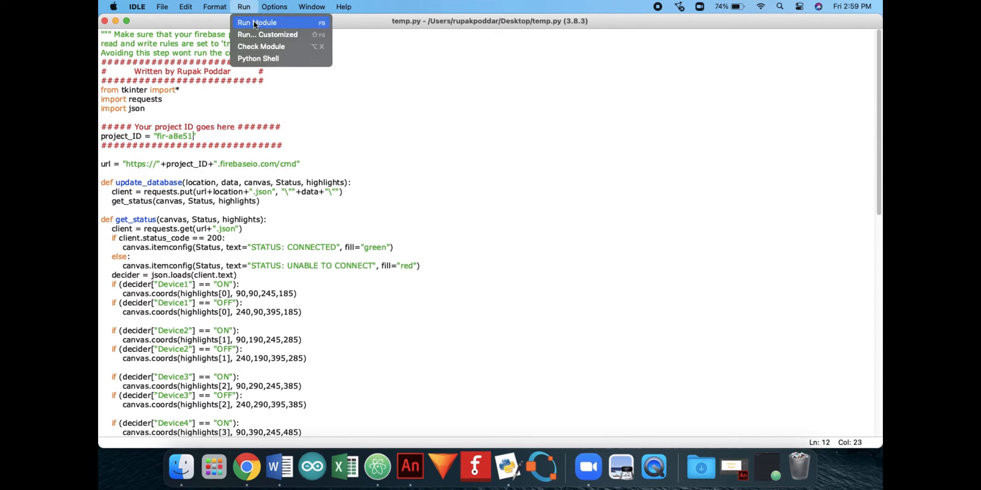
{"action": "left_click", "coordinate": [256, 22]}
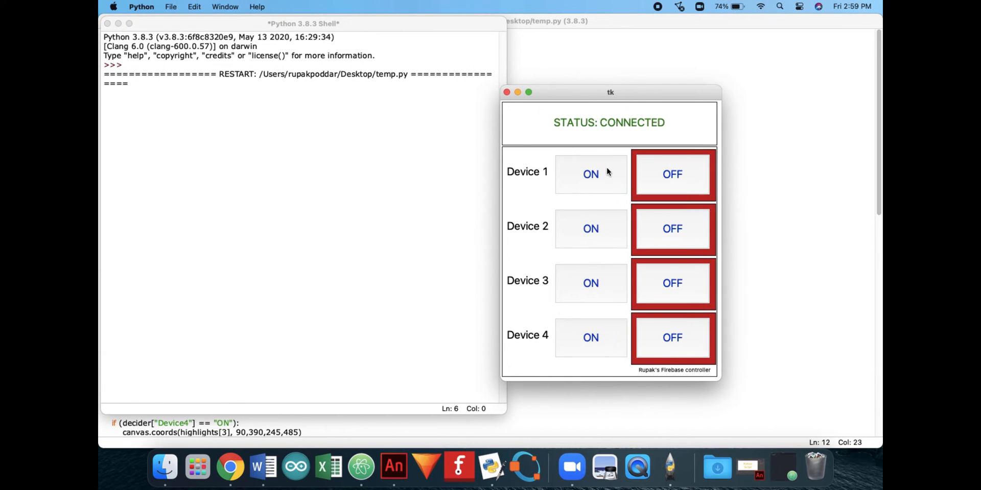
{"action": "left_click", "coordinate": [591, 173]}
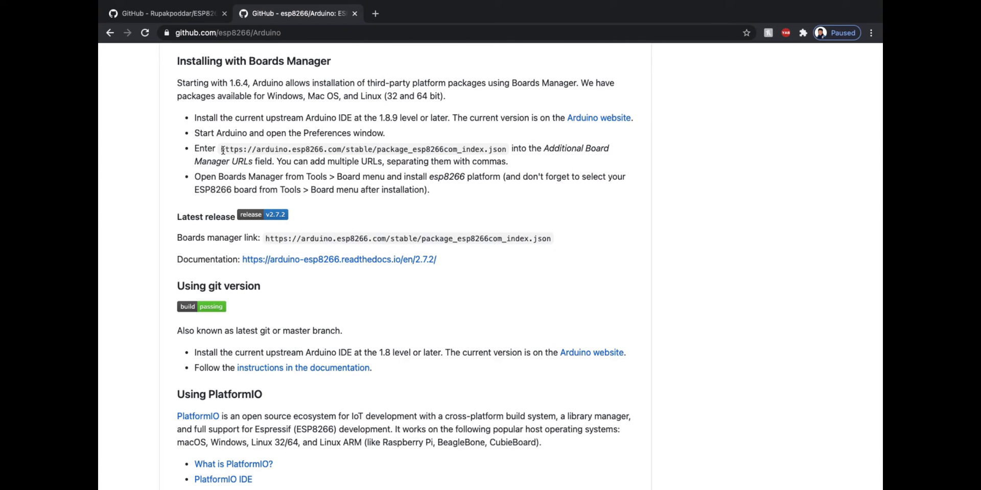
Copy the ESP8266 boards manager URL, then return to the ESP8266Firebase repository tab
{"action": "left_click_drag", "start_coordinate": [220, 149], "coordinate": [491, 157]}
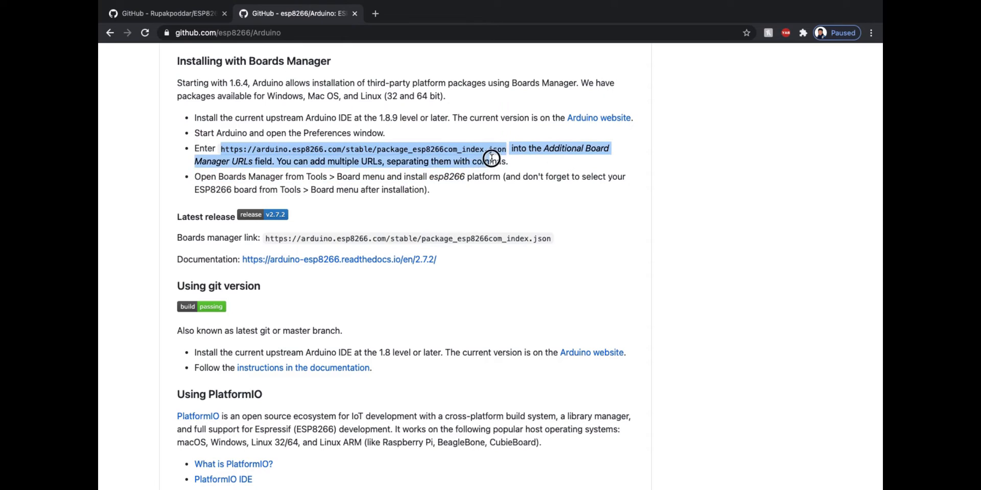
{"action": "left_click", "coordinate": [707, 232]}
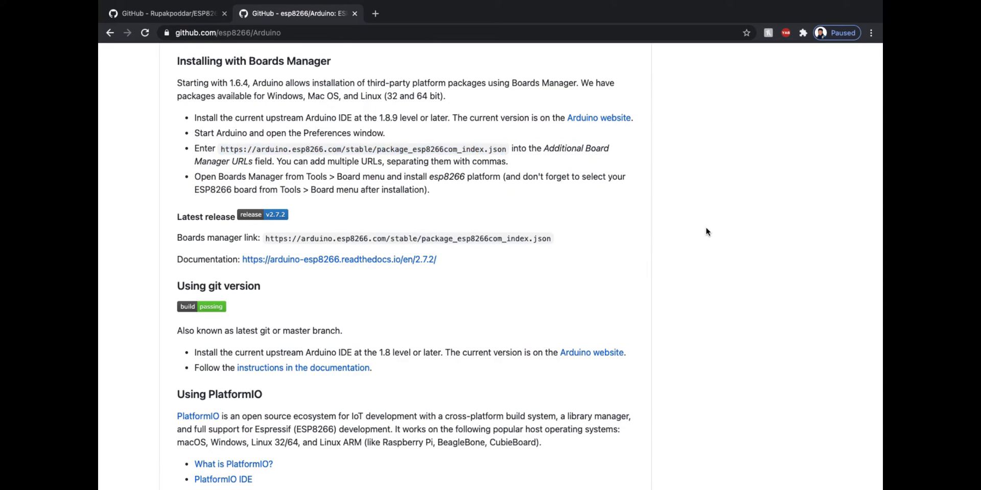
{"action": "mouse_move", "coordinate": [448, 221]}
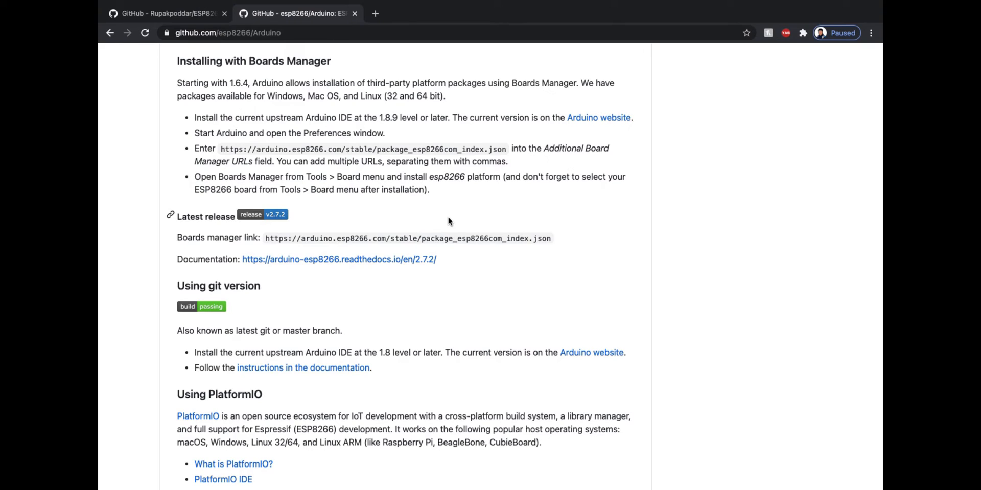
{"action": "mouse_move", "coordinate": [436, 217]}
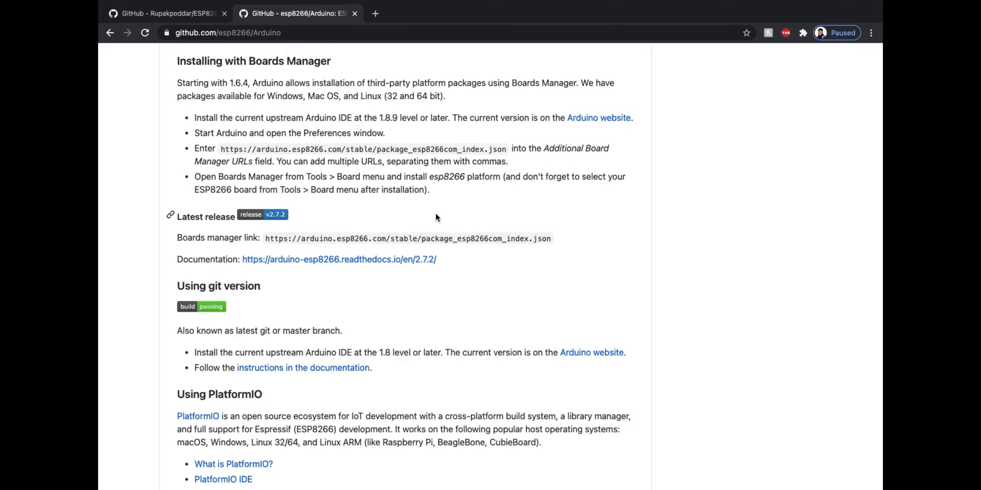
{"action": "mouse_move", "coordinate": [334, 146]}
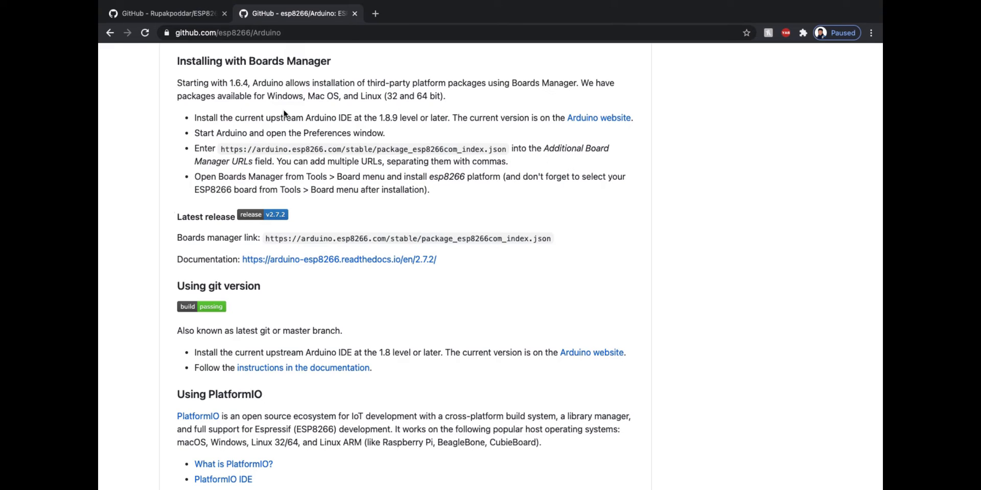
{"action": "mouse_move", "coordinate": [247, 86]}
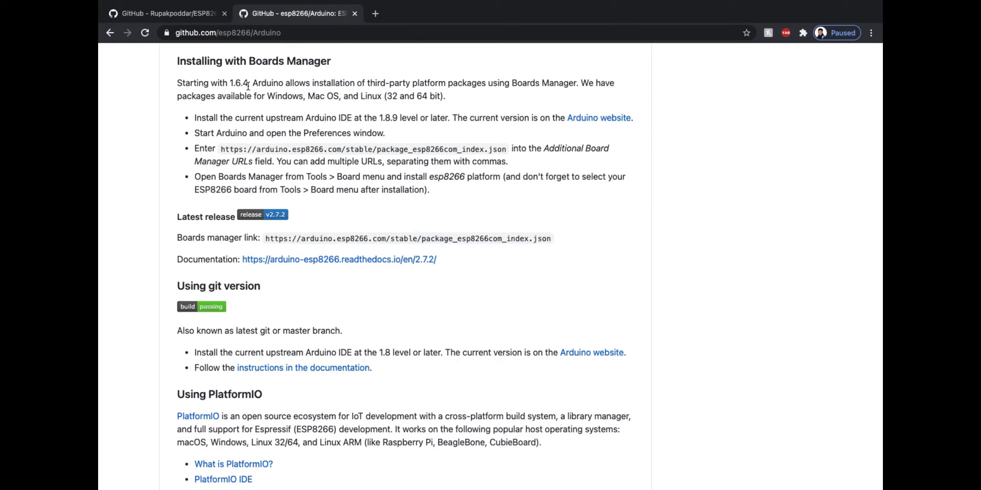
{"action": "left_click", "coordinate": [166, 14]}
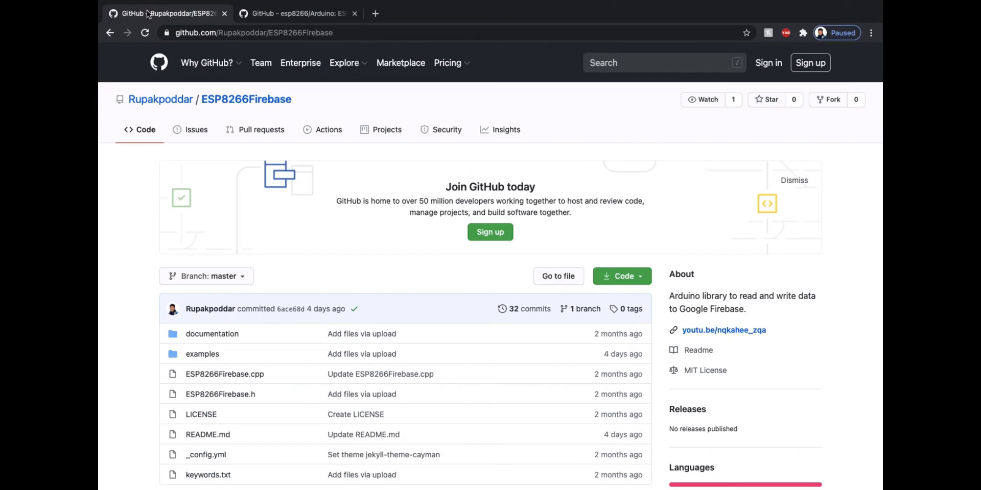
Download the repository as the ESP8266Firebase-master zip and save it
{"action": "scroll", "scroll_direction": "down", "scroll_amount": 3}
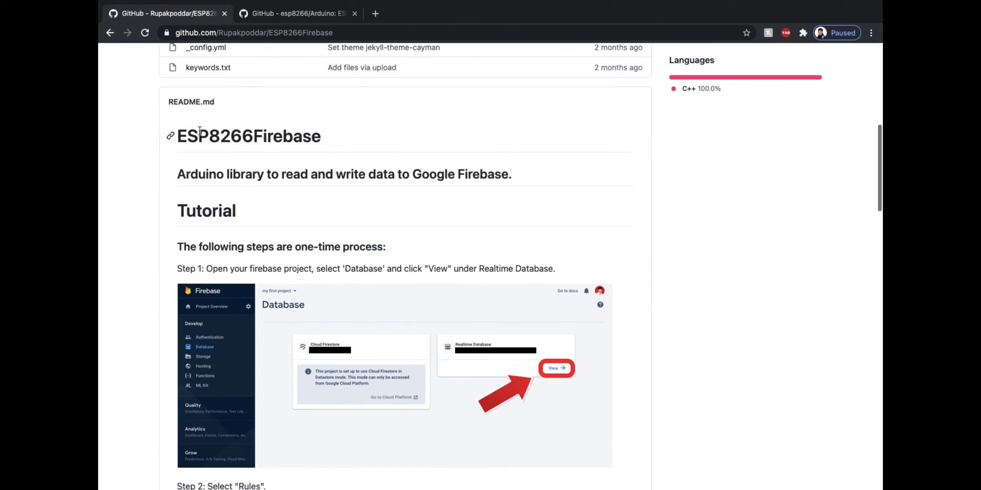
{"action": "double_click", "coordinate": [248, 136]}
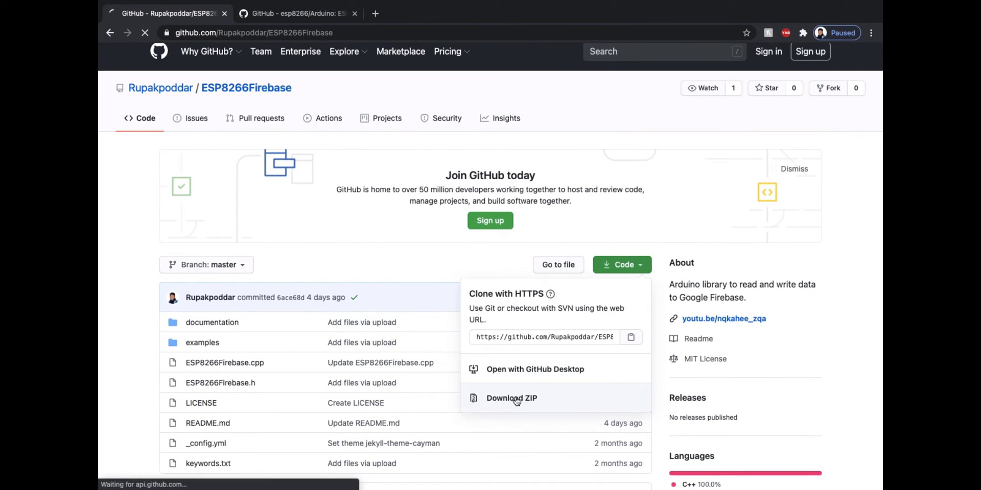
{"action": "left_click", "coordinate": [511, 398]}
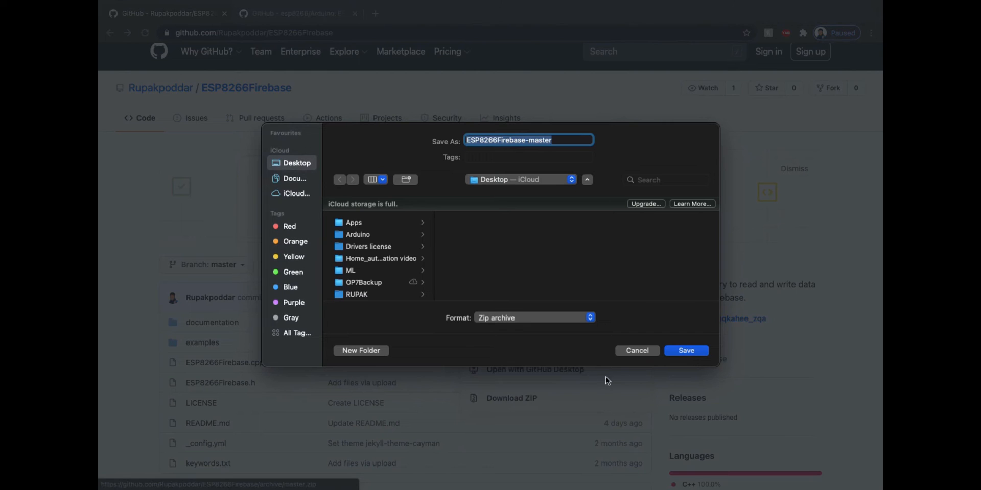
{"action": "left_click", "coordinate": [685, 350]}
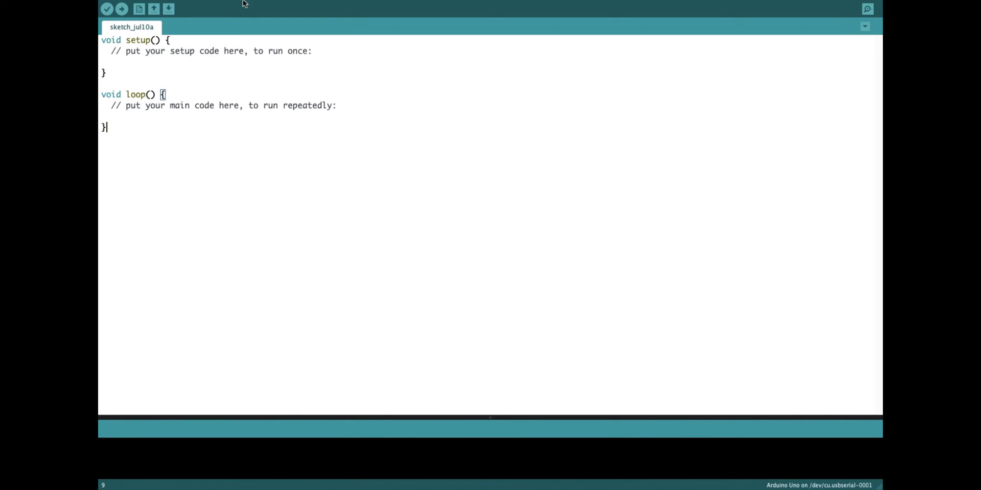
Confirm NodeMCU 1.0 (ESP-12E Module) board, then browse File > Examples for Home_automation
{"action": "left_click", "coordinate": [257, 7]}
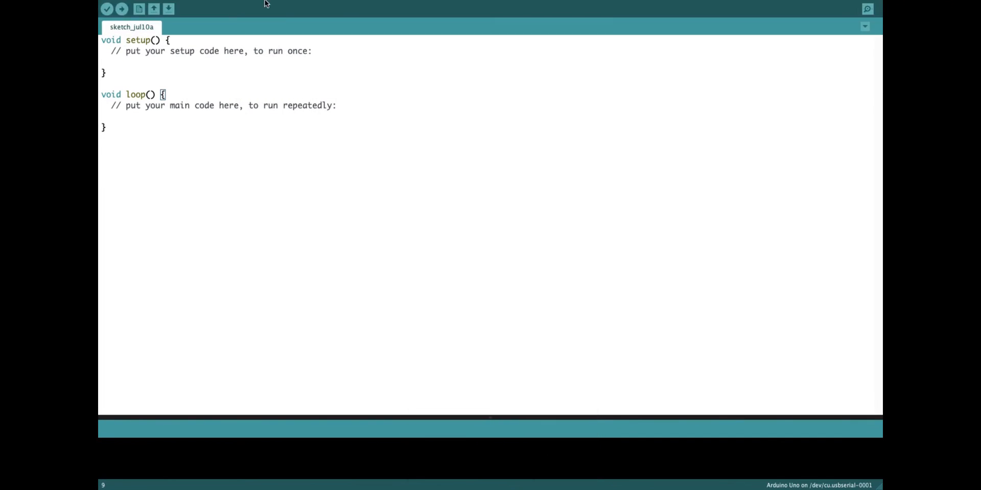
{"action": "left_click", "coordinate": [257, 6]}
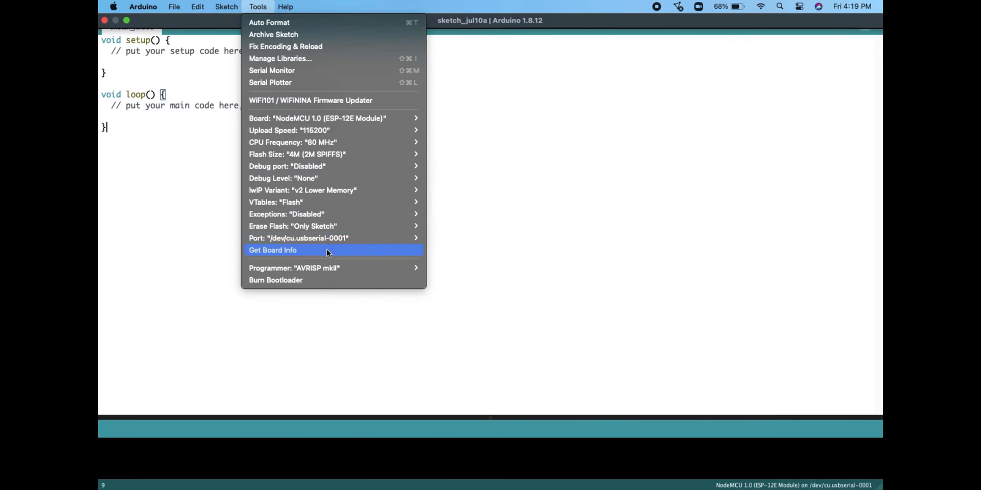
{"action": "left_click", "coordinate": [173, 6]}
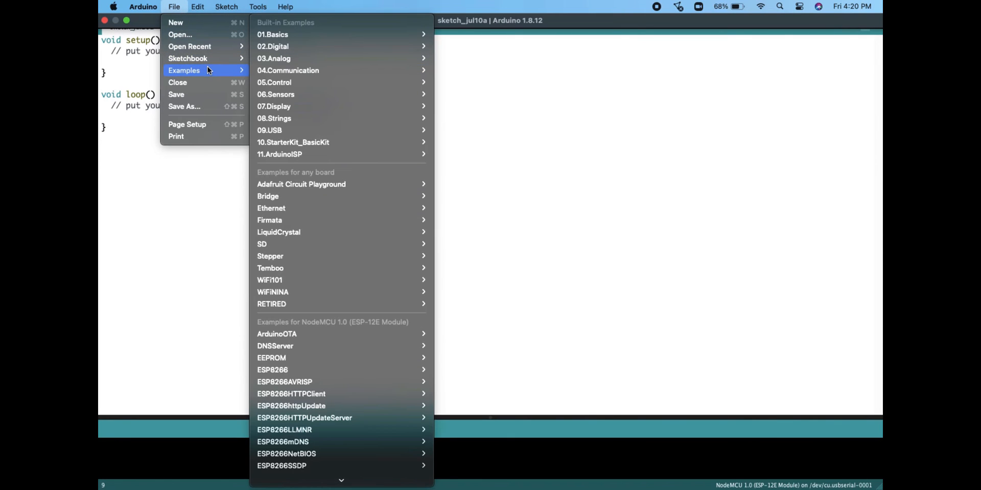
{"action": "mouse_move", "coordinate": [330, 472]}
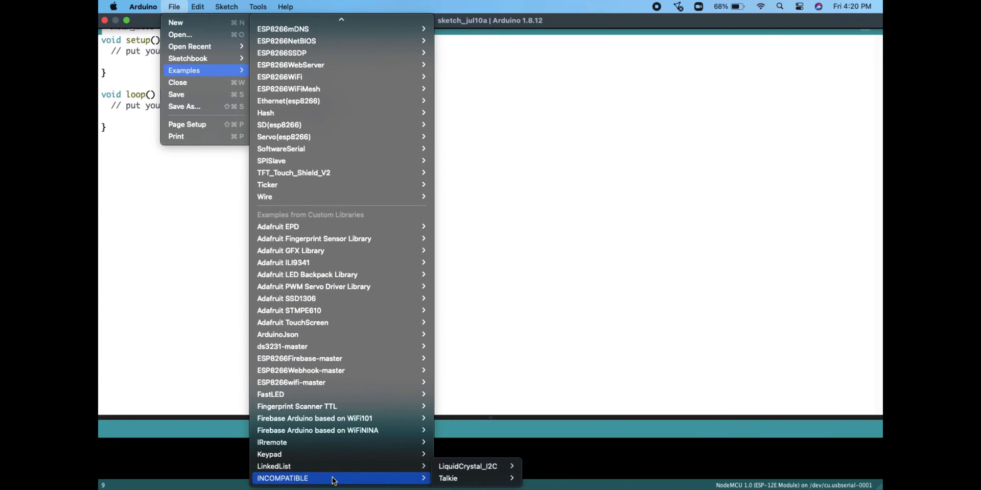
{"action": "mouse_move", "coordinate": [325, 359]}
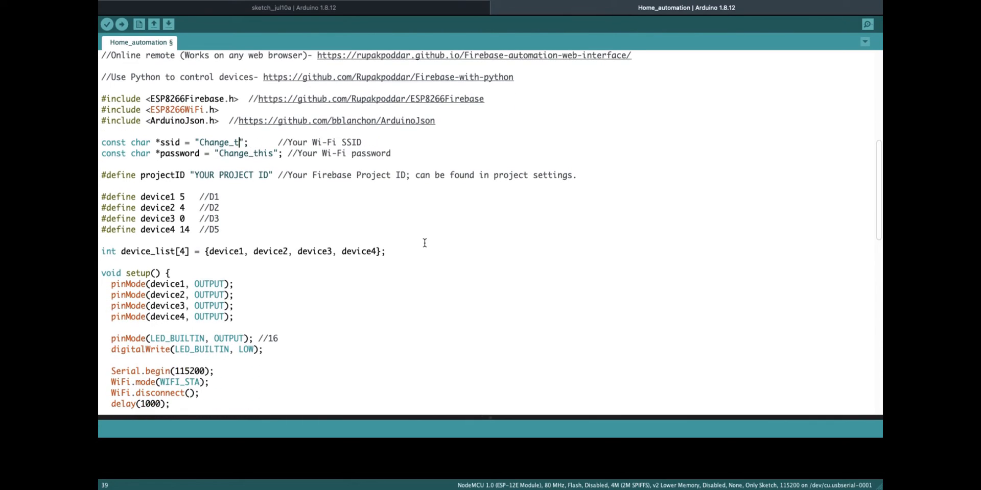
{"action": "type", "text": "OnePlus 7"}
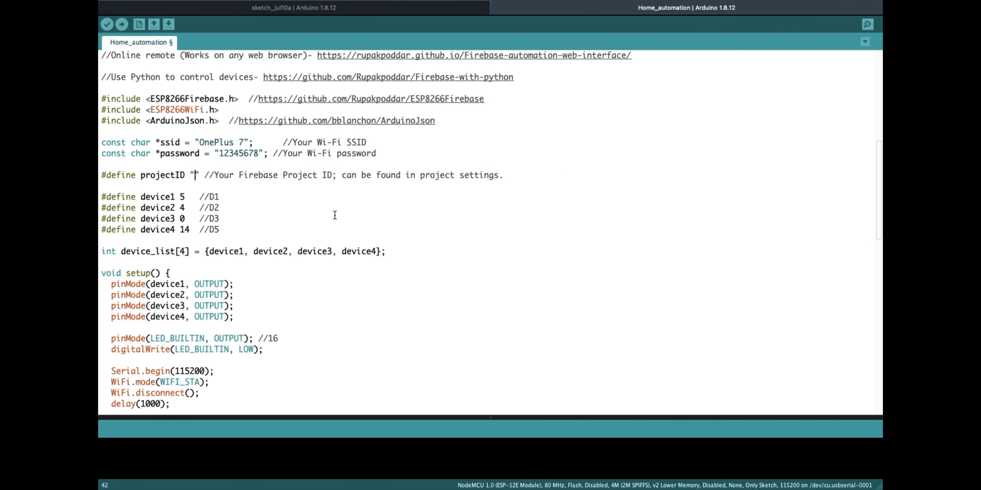
{"action": "type", "text": "fir-a8e51"}
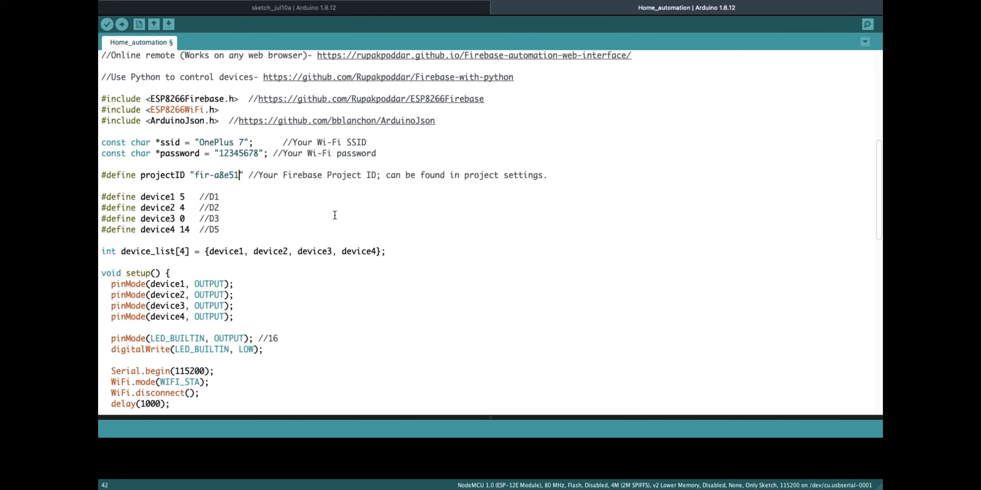
{"action": "scroll", "scroll_direction": "down", "scroll_amount": 3}
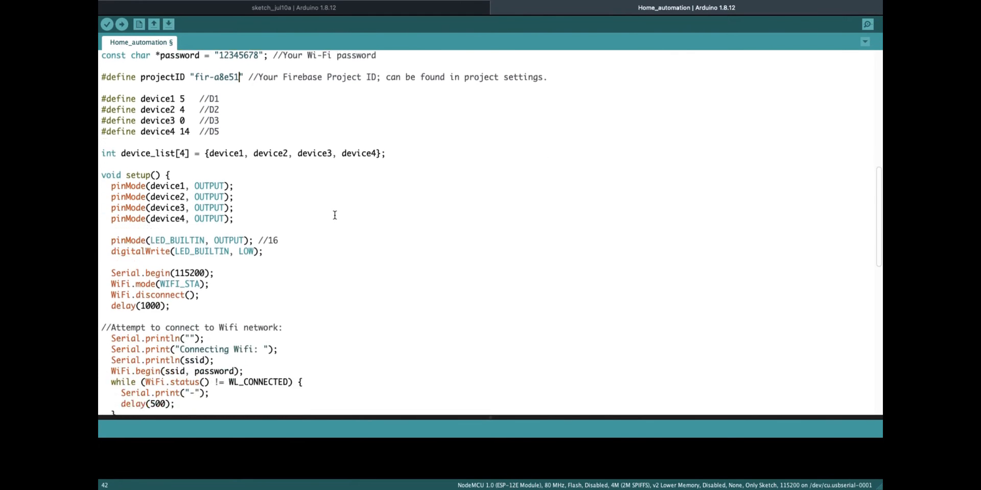
{"action": "scroll", "scroll_direction": "down", "scroll_amount": 3}
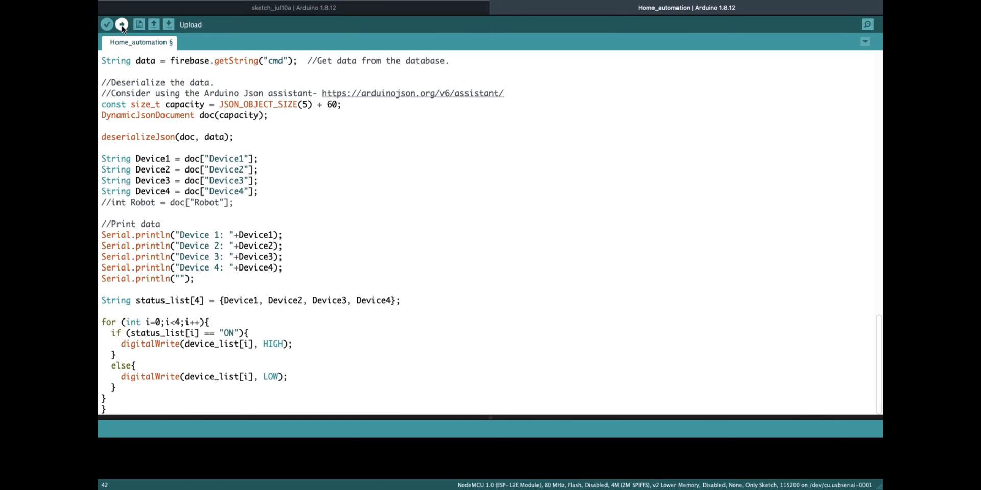
{"action": "left_click", "coordinate": [122, 24]}
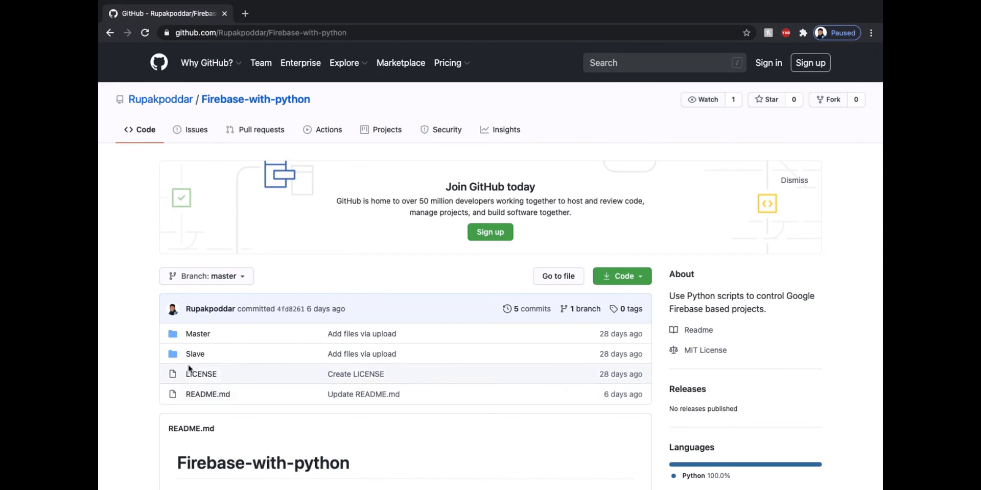
Open Slave/Home_automation_slave.py in the Firebase-with-python repository
{"action": "left_click", "coordinate": [194, 354]}
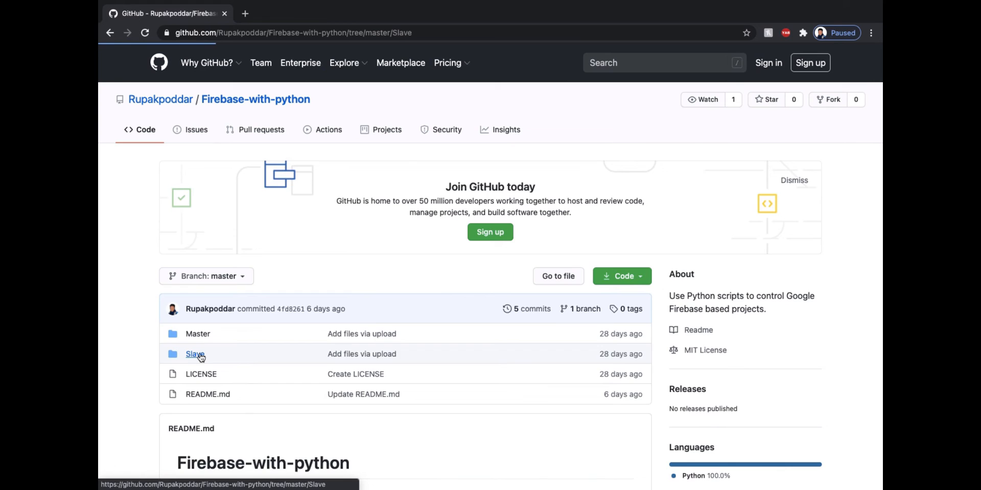
{"action": "left_click", "coordinate": [195, 353]}
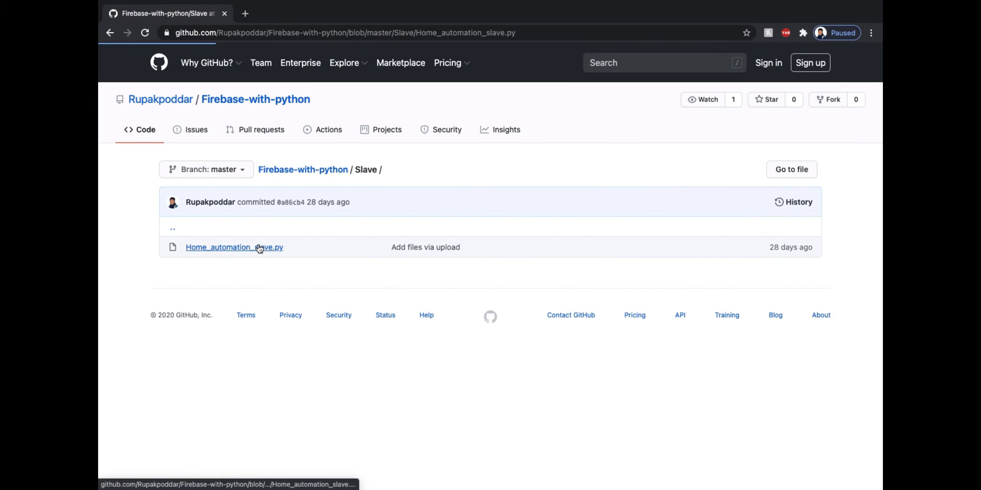
{"action": "left_click", "coordinate": [233, 248]}
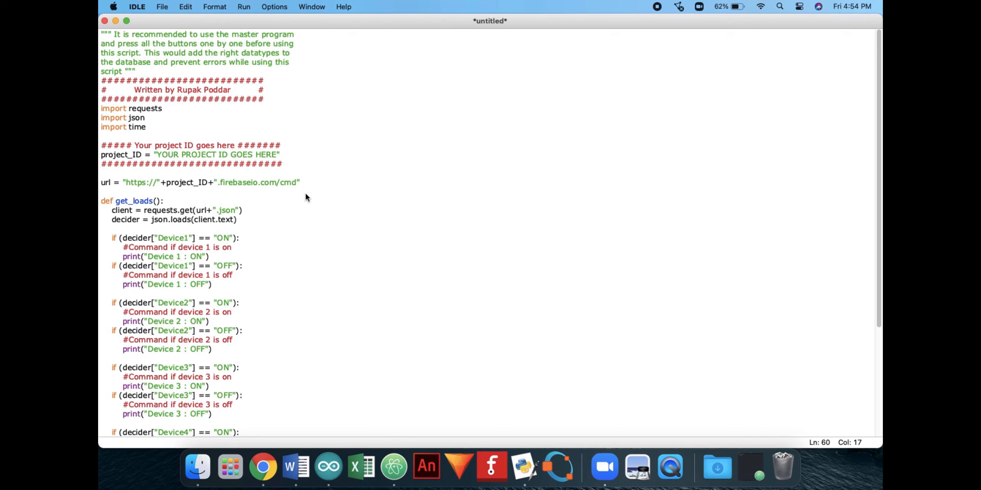
Replace the project_ID placeholder in the slave script with fir-a8e51
{"action": "left_click", "coordinate": [277, 156]}
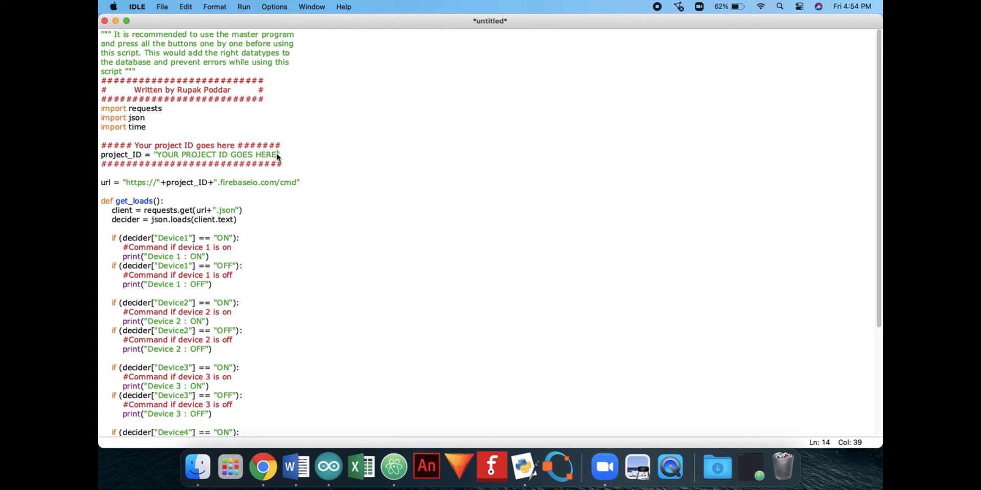
{"action": "key", "text": "backspace"}
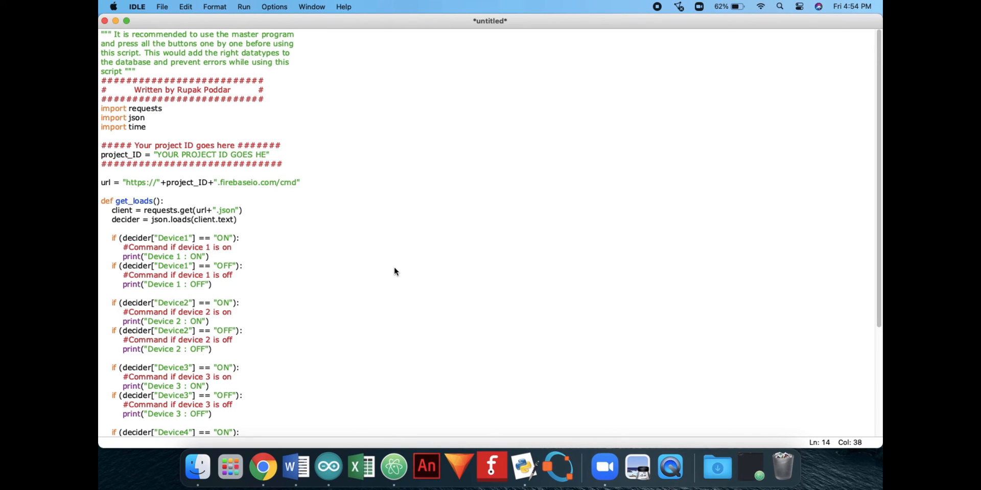
{"action": "key", "text": "Backspace"}
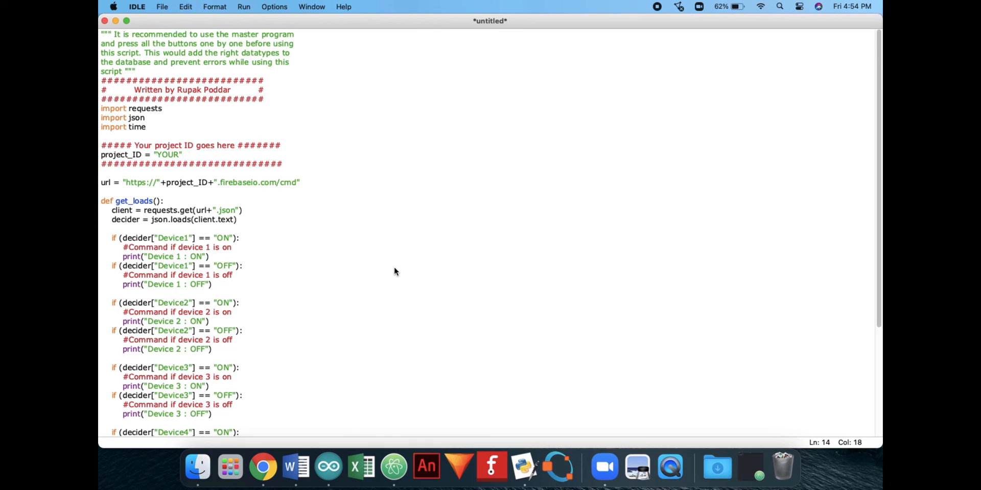
{"action": "key", "text": "Backspace"}
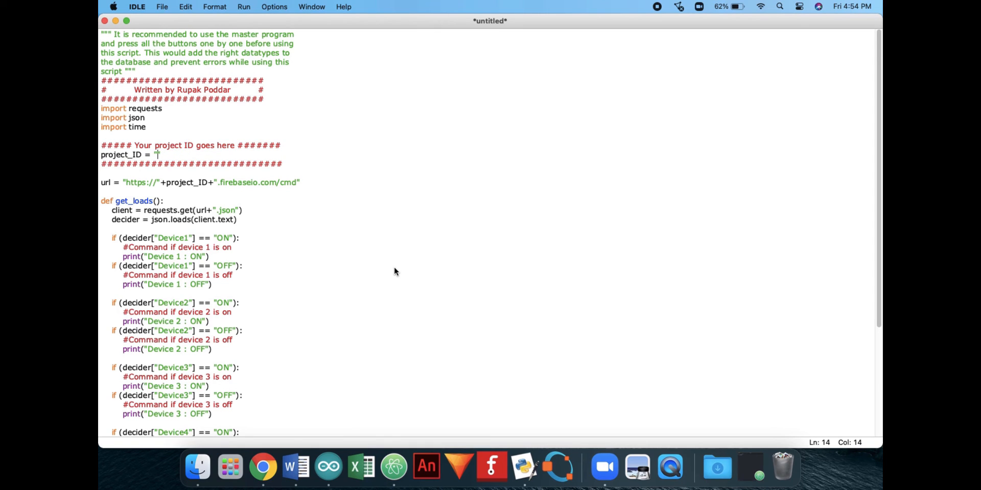
{"action": "mouse_move", "coordinate": [182, 158]}
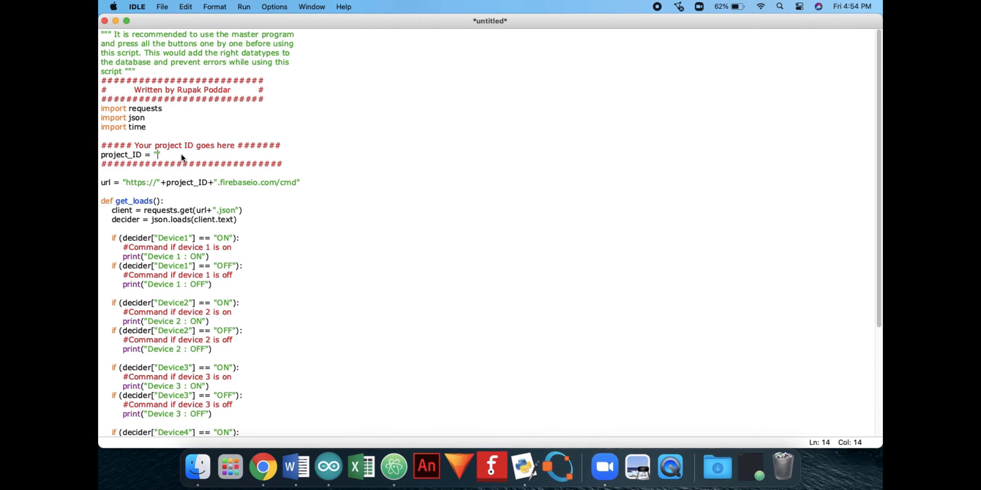
{"action": "type", "text": "fir-a8e51"}
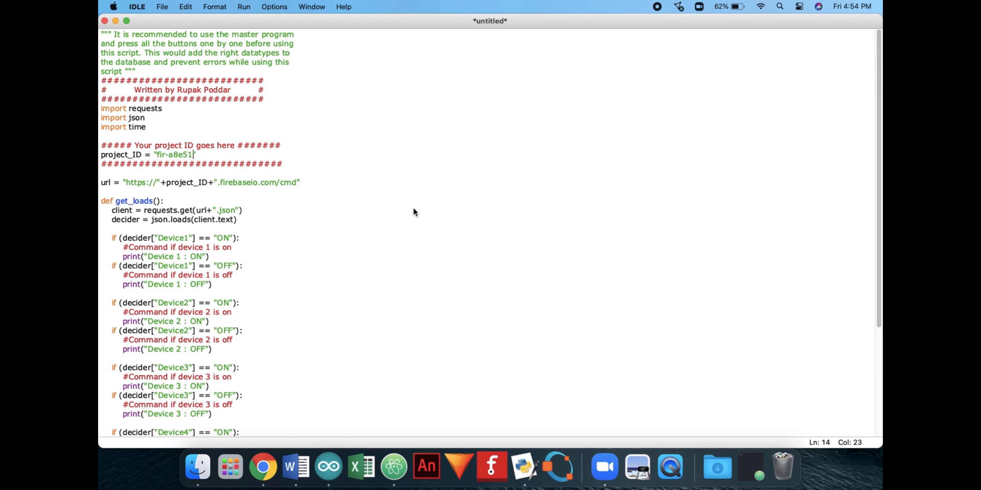
Save the slave script as temp.py and run it from the Run menu
{"action": "scroll", "scroll_direction": "down", "scroll_amount": 3}
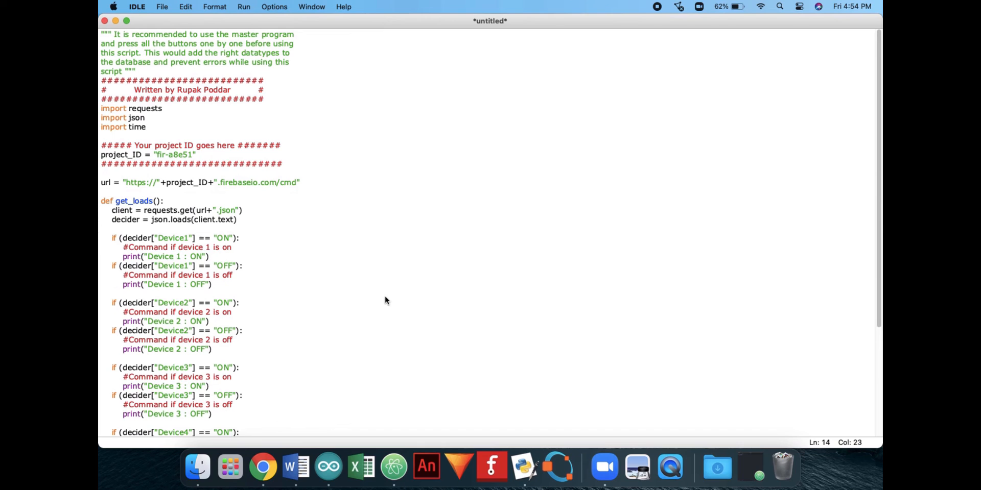
{"action": "scroll", "scroll_direction": "down", "scroll_amount": 3}
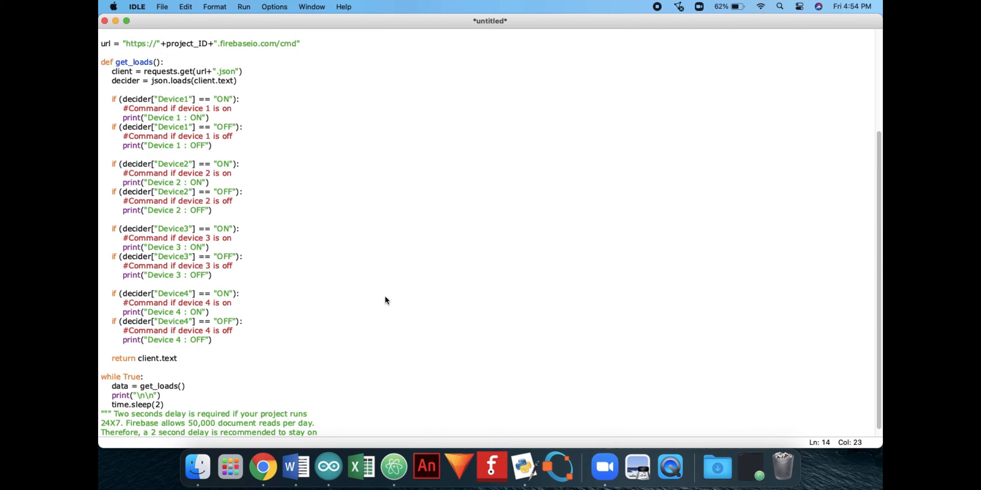
{"action": "mouse_move", "coordinate": [112, 406]}
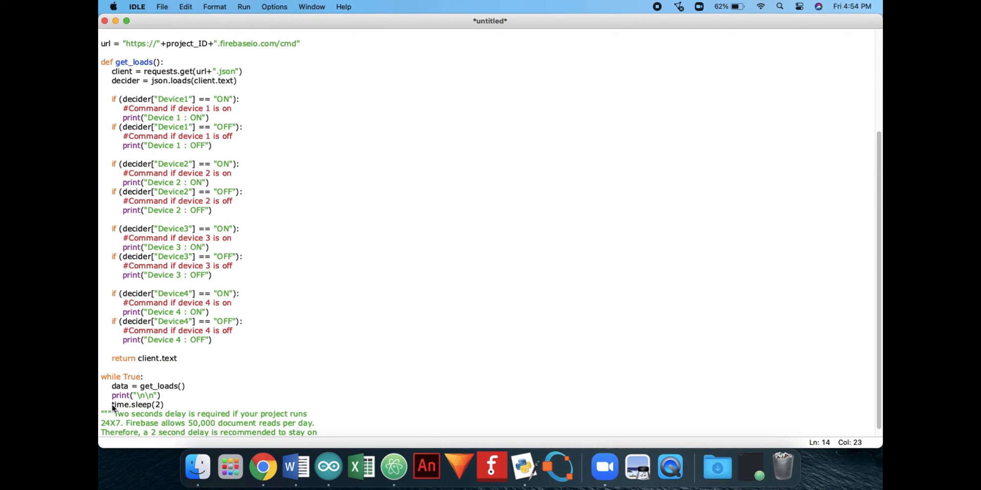
{"action": "double_click", "coordinate": [131, 404]}
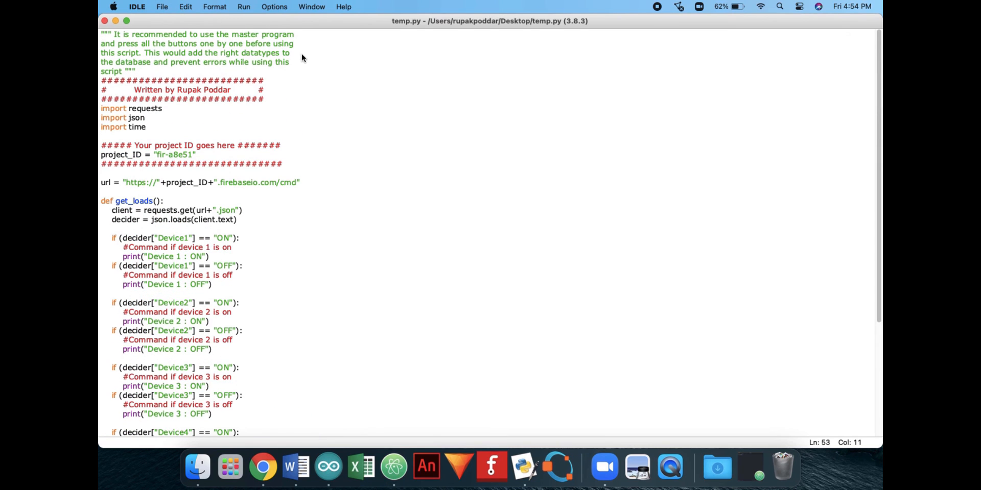
{"action": "mouse_move", "coordinate": [331, 99]}
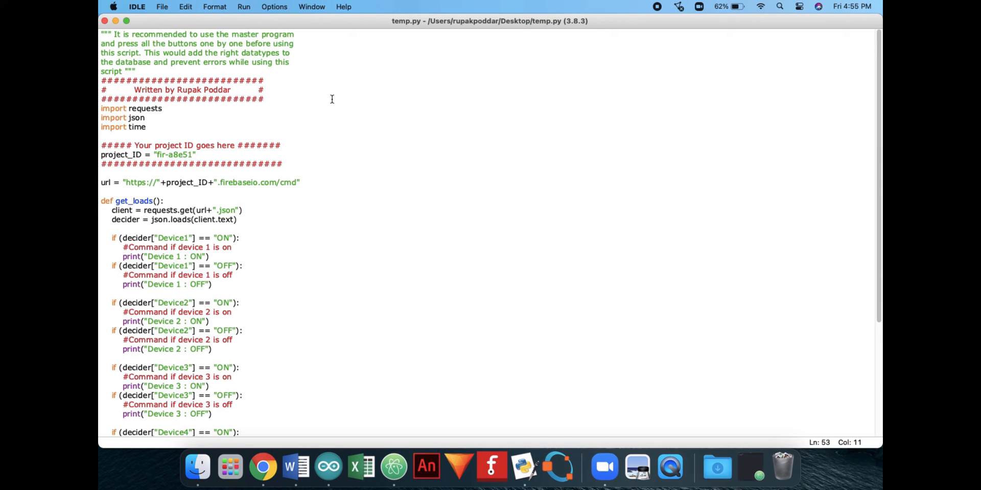
{"action": "left_click", "coordinate": [243, 7]}
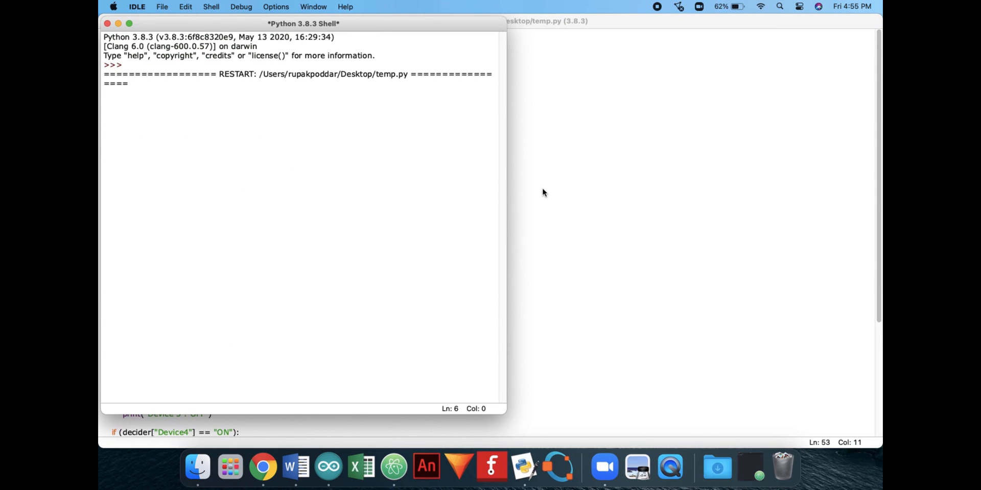
Run the module with F5 and follow the Device 1–4 ON/OFF status lines
{"action": "key", "text": "F5"}
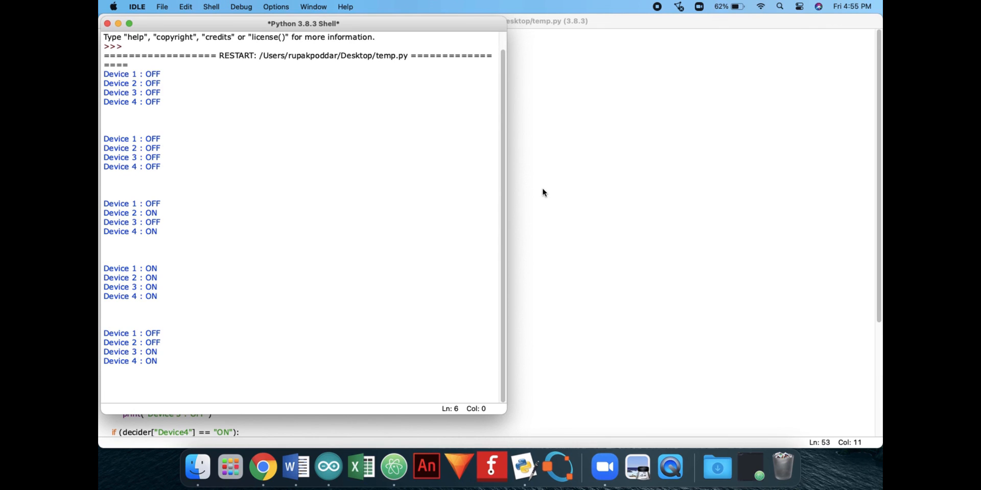
{"action": "scroll", "scroll_direction": "down", "scroll_amount": 3}
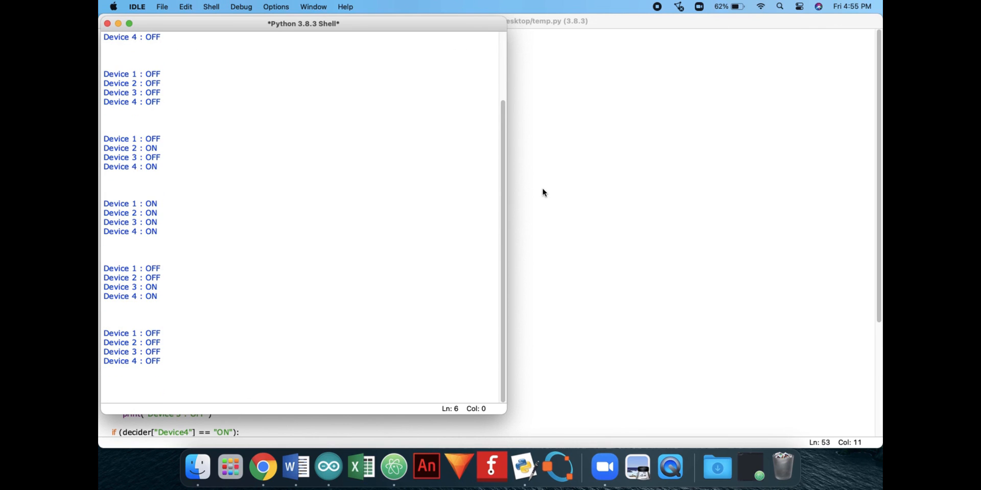